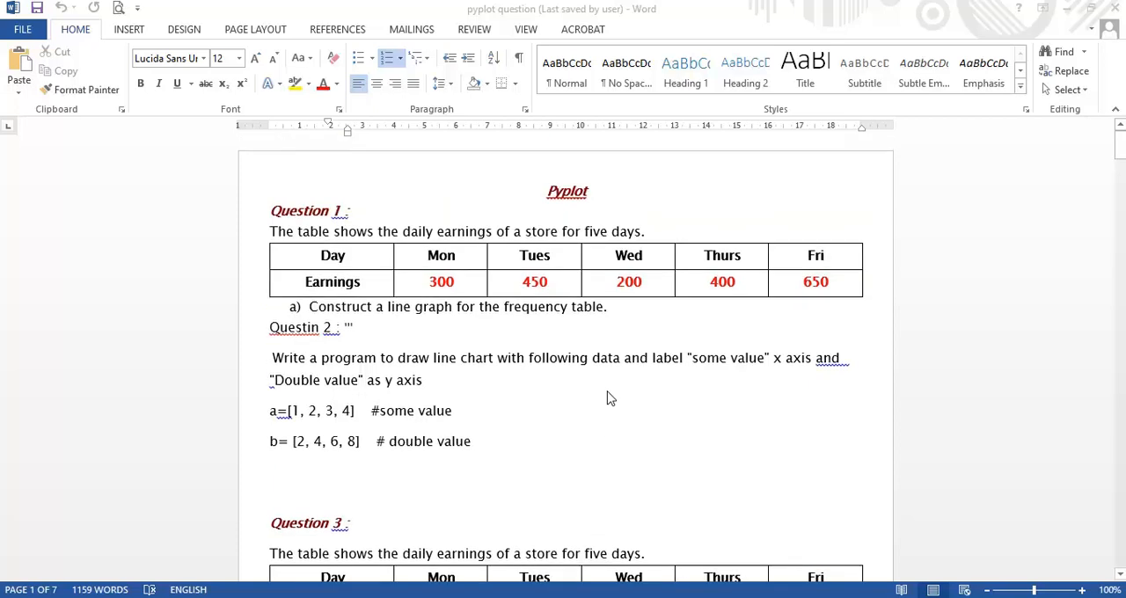
{"action": "mouse_move", "coordinate": [267, 333]}
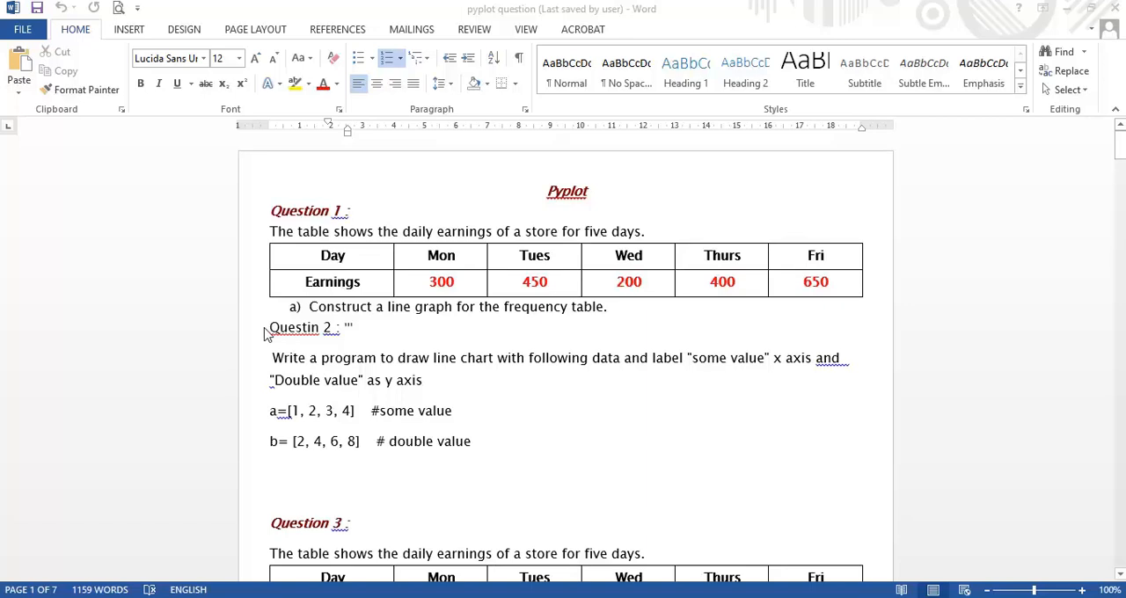
{"action": "mouse_move", "coordinate": [331, 356]}
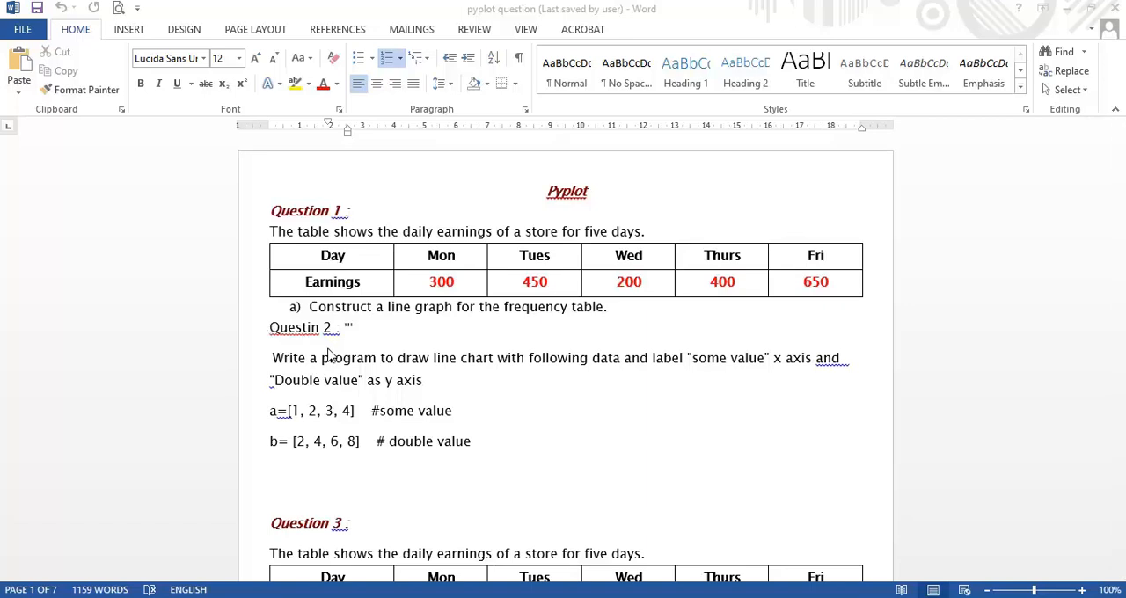
{"action": "mouse_move", "coordinate": [370, 386]}
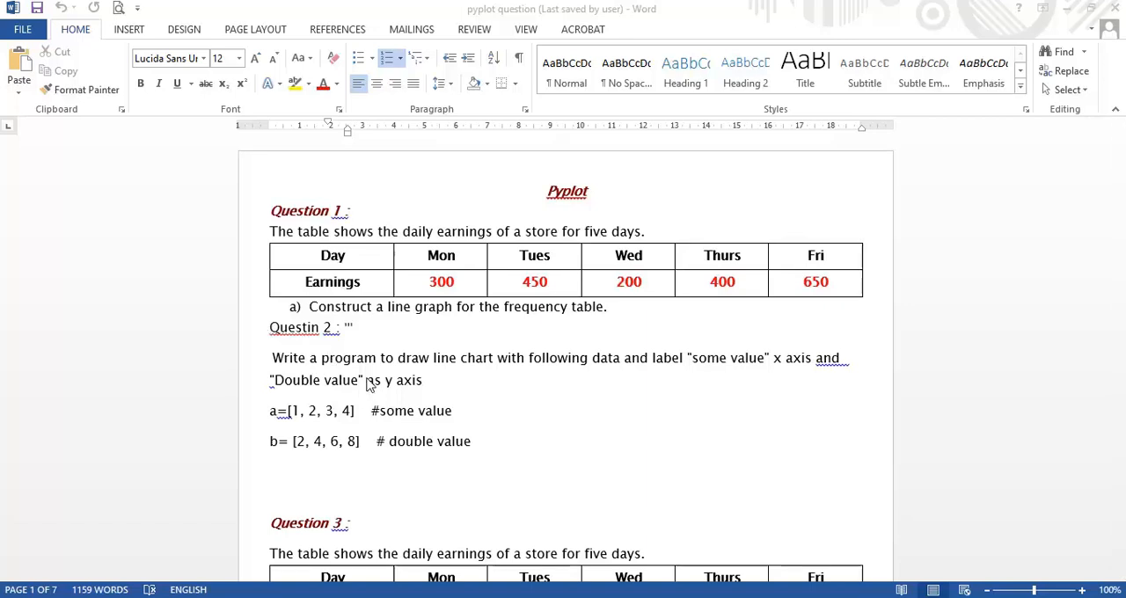
{"action": "mouse_move", "coordinate": [620, 471]}
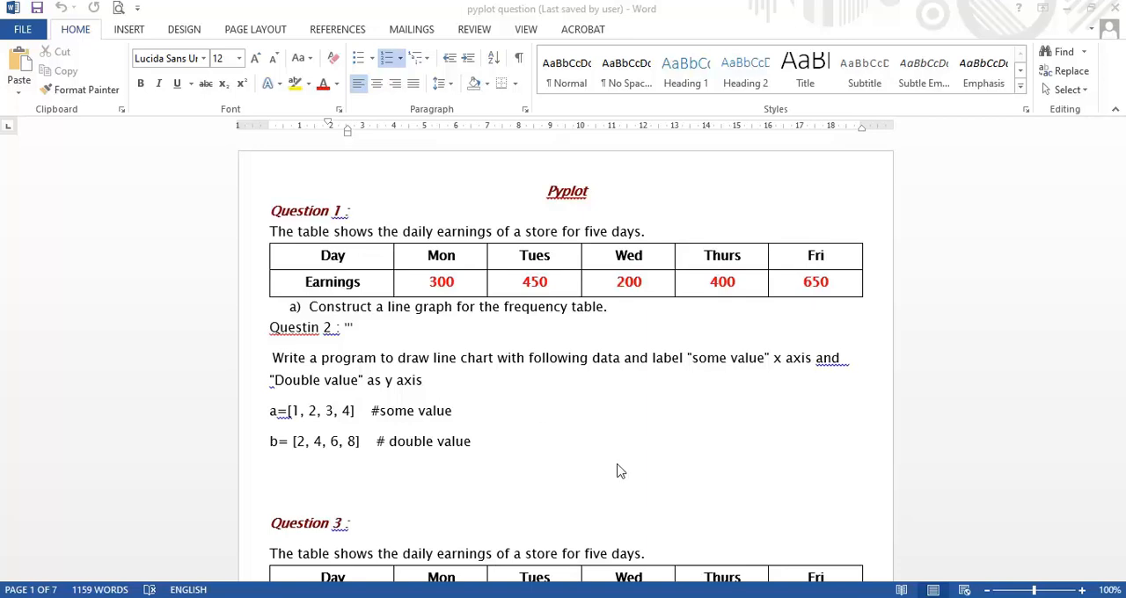
{"action": "mouse_move", "coordinate": [520, 464]}
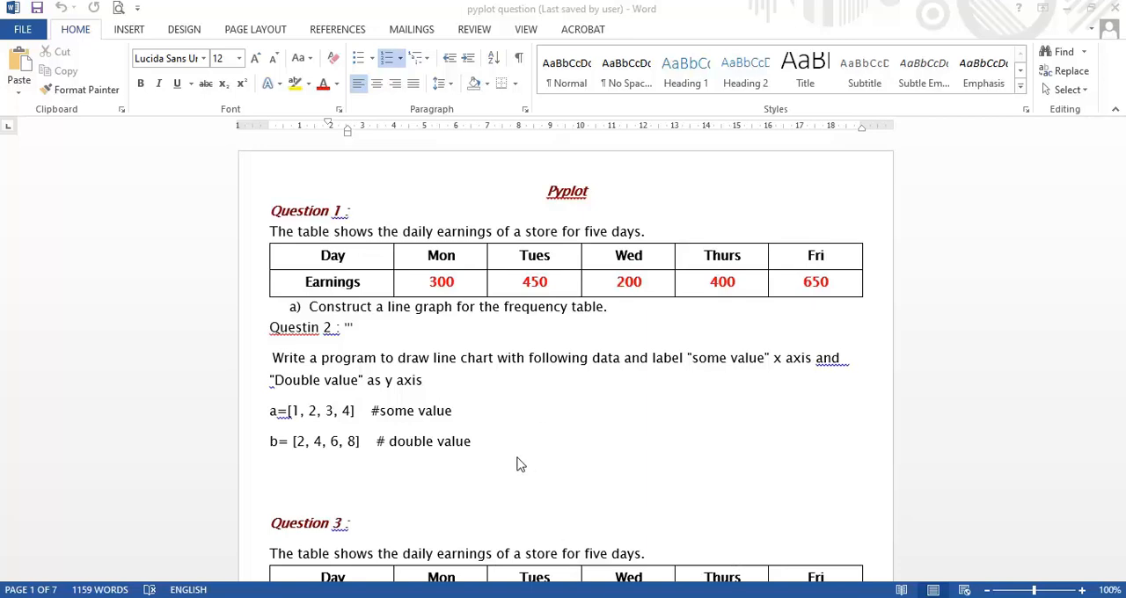
{"action": "mouse_move", "coordinate": [465, 377]}
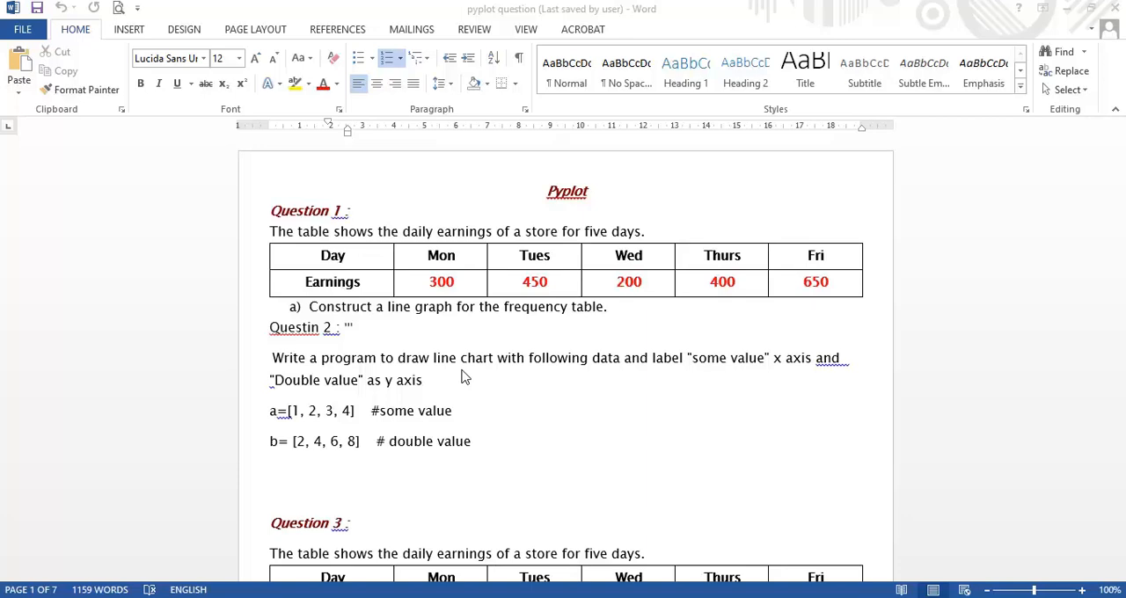
{"action": "mouse_move", "coordinate": [405, 361]}
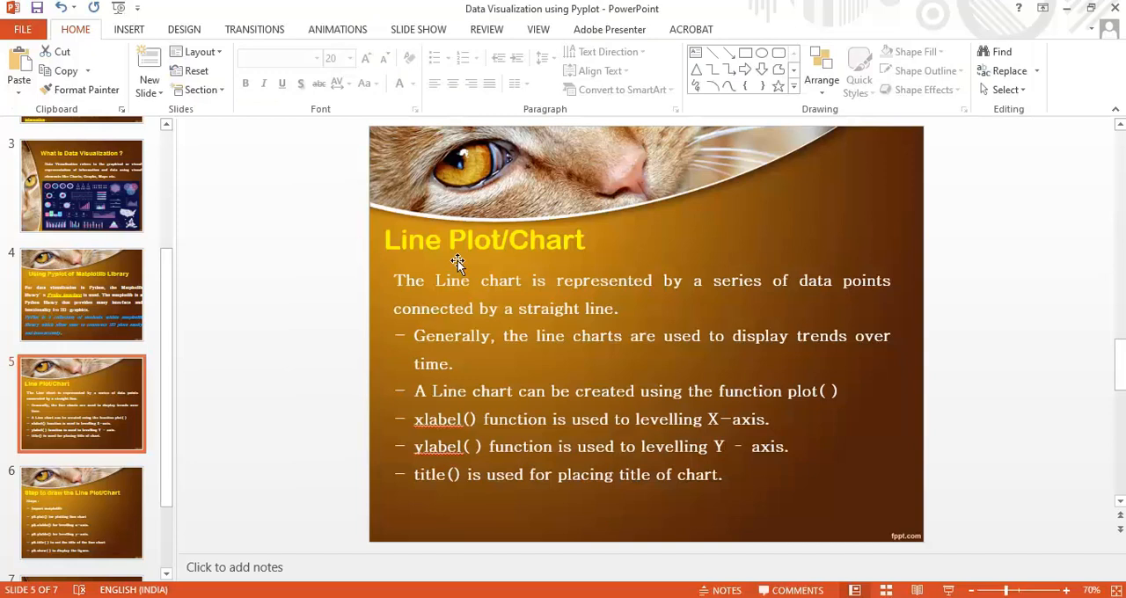
{"action": "mouse_move", "coordinate": [408, 288]}
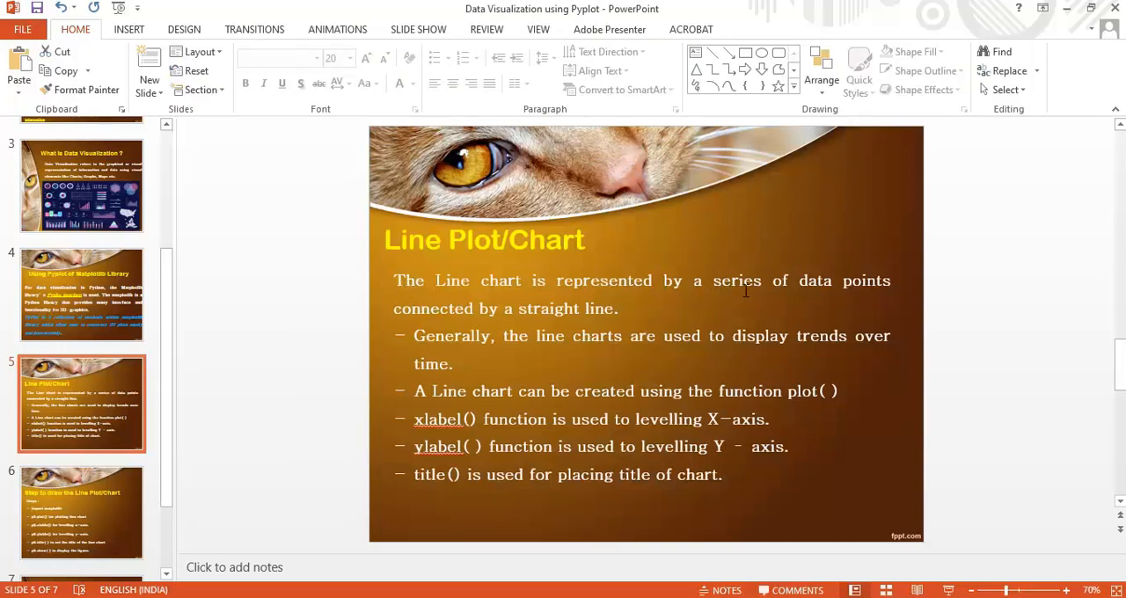
{"action": "mouse_move", "coordinate": [491, 324]}
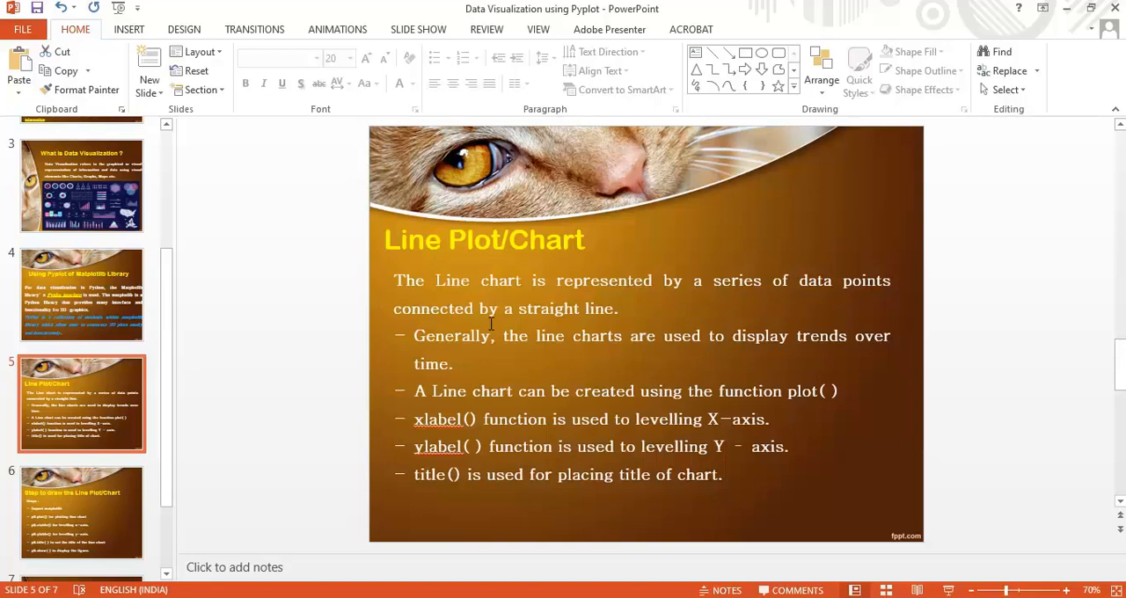
{"action": "mouse_move", "coordinate": [600, 310]}
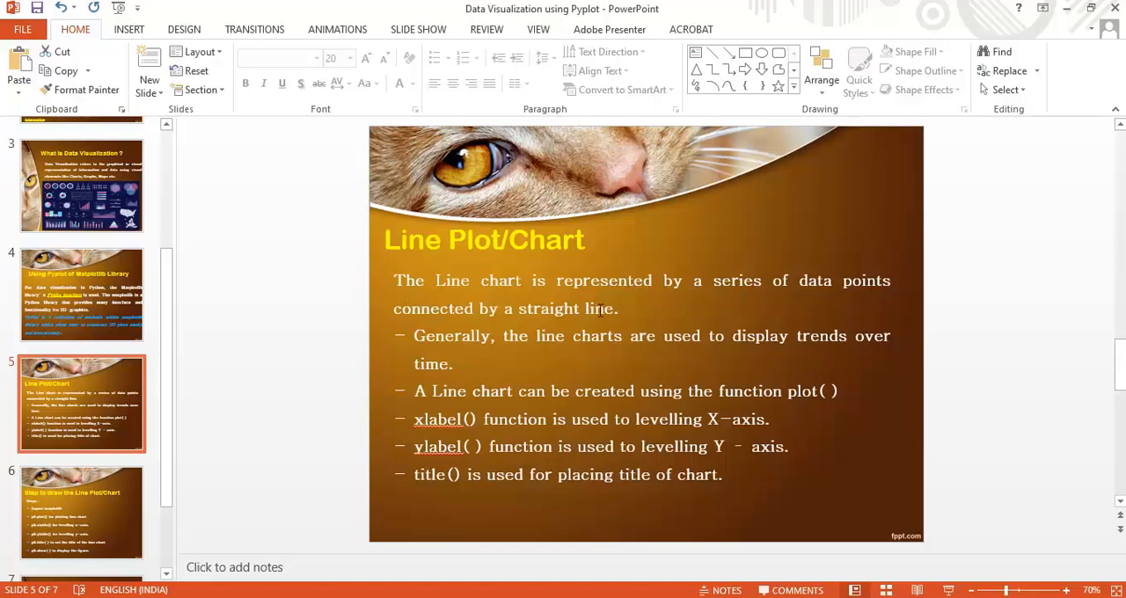
{"action": "mouse_move", "coordinate": [479, 351]}
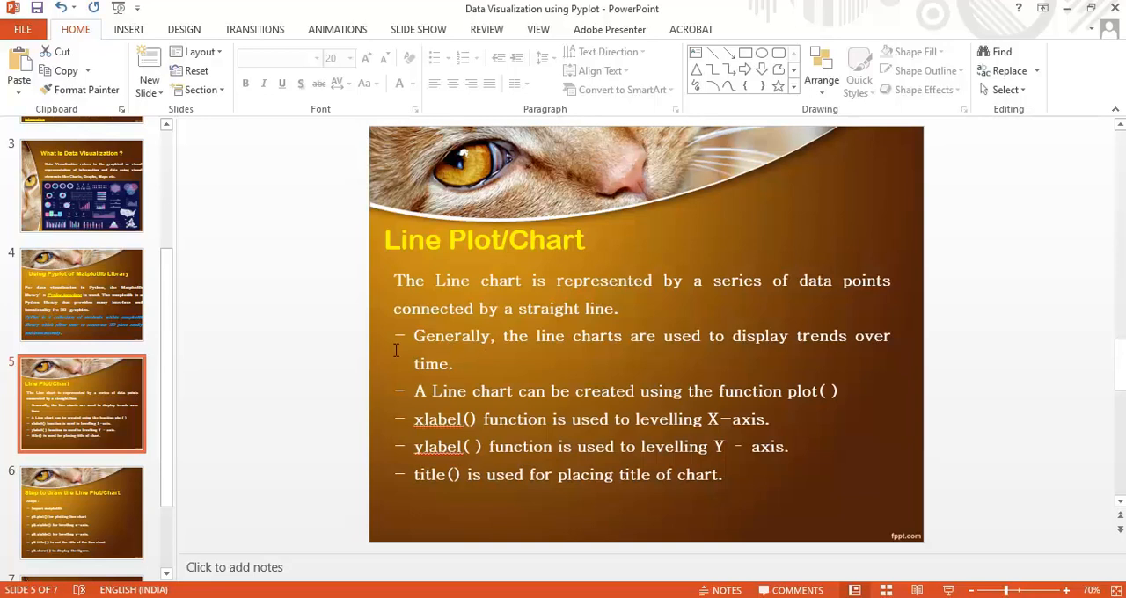
{"action": "mouse_move", "coordinate": [595, 391]}
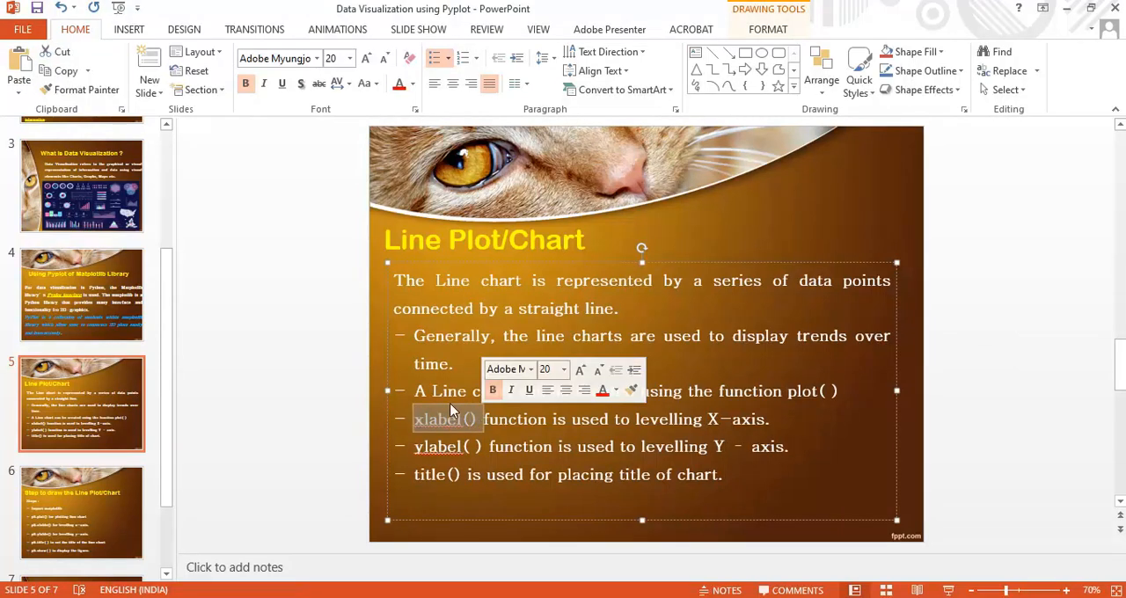
Step: Highlight xlabel() and title() in the bullets, then show the 'Step to draw the Line Plot/Chart' slide
{"action": "left_click", "coordinate": [443, 447]}
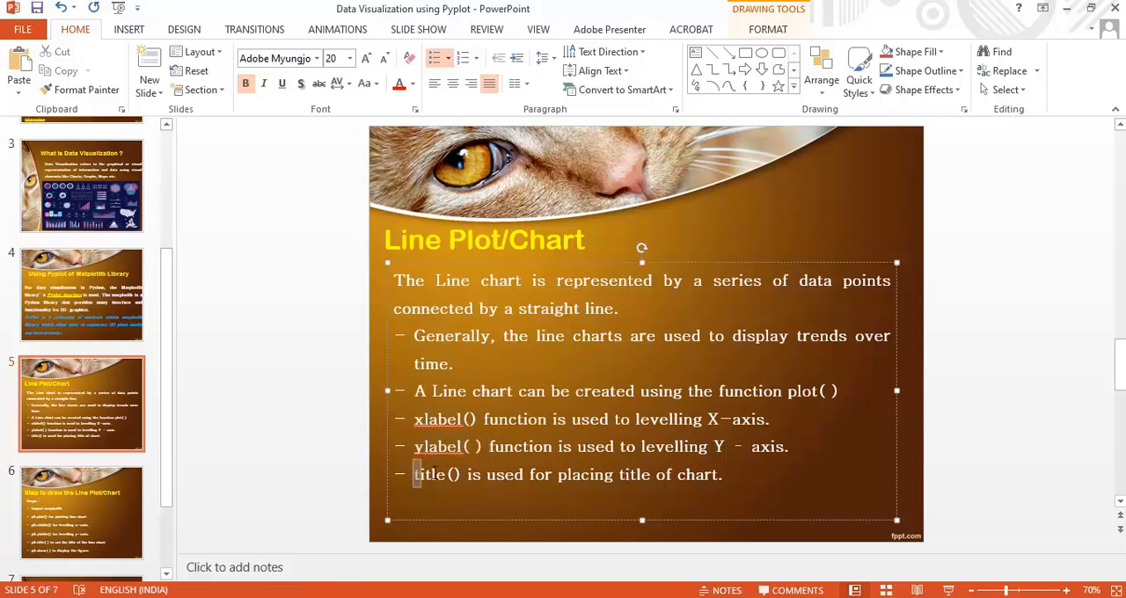
{"action": "double_click", "coordinate": [431, 475]}
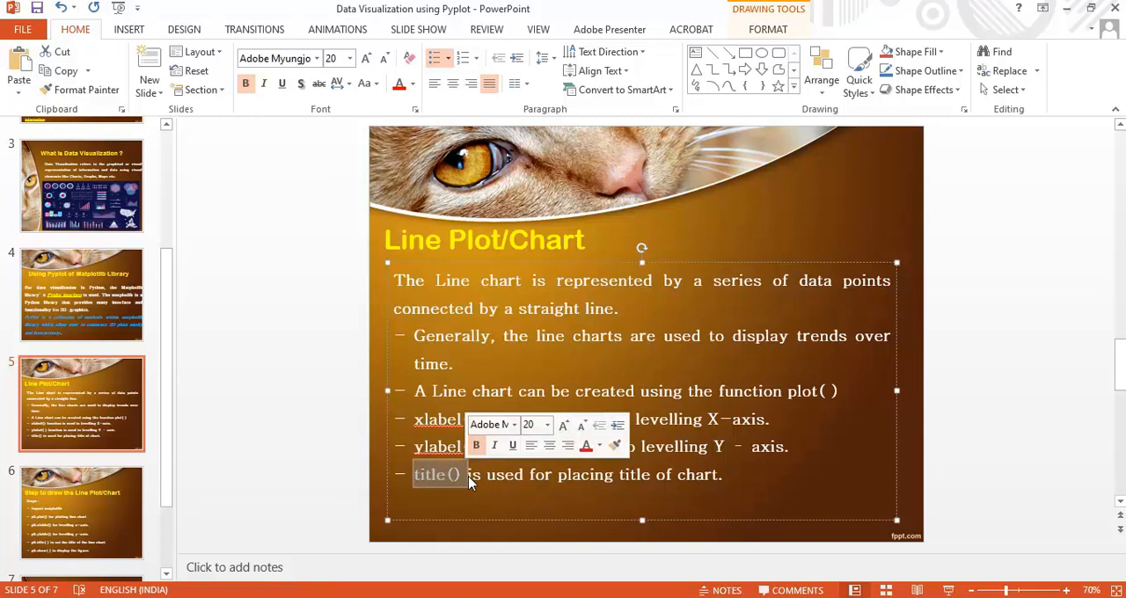
{"action": "mouse_move", "coordinate": [88, 502]}
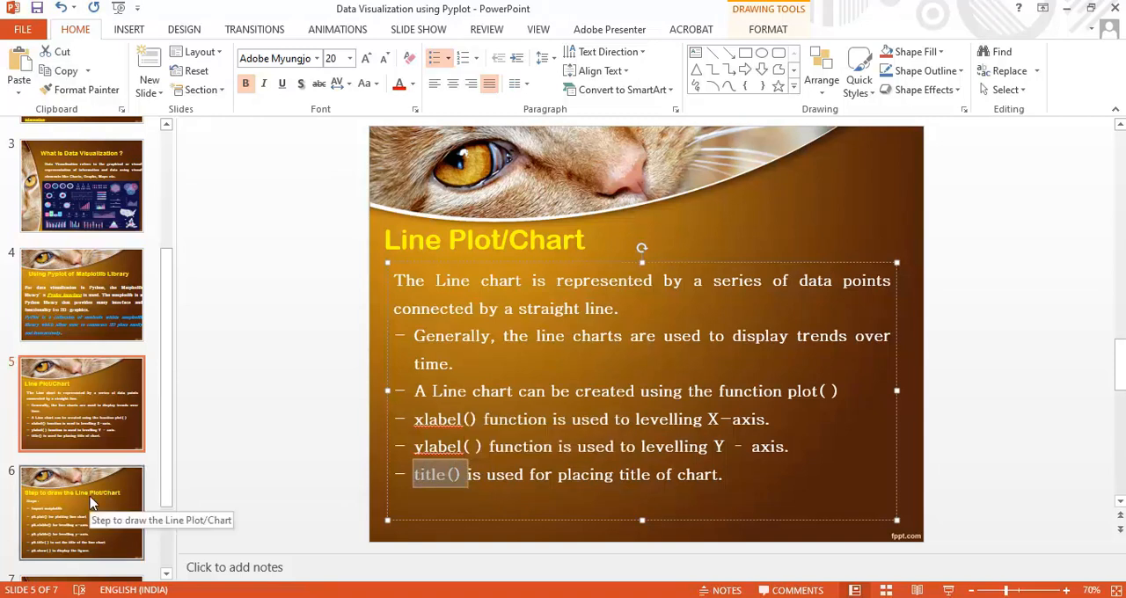
{"action": "left_click", "coordinate": [81, 512]}
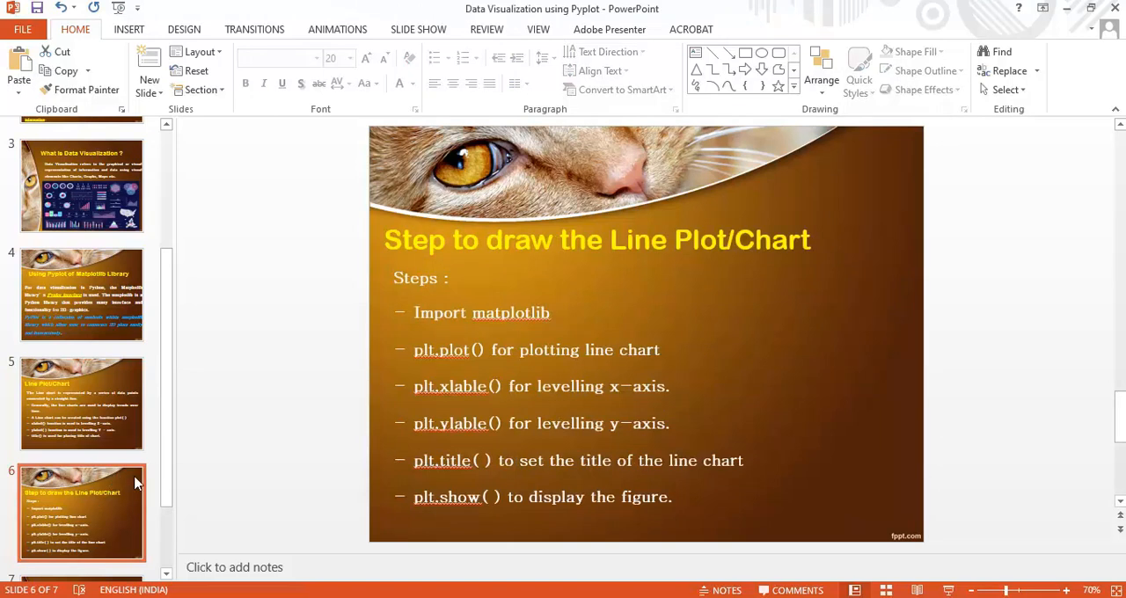
{"action": "mouse_move", "coordinate": [486, 349]}
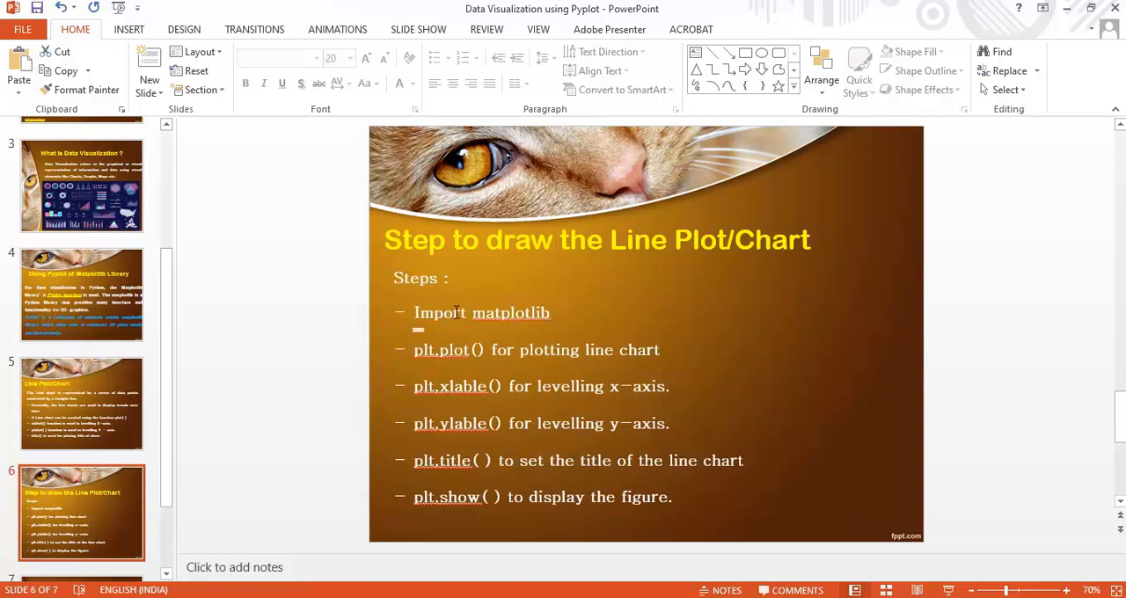
{"action": "mouse_move", "coordinate": [563, 320]}
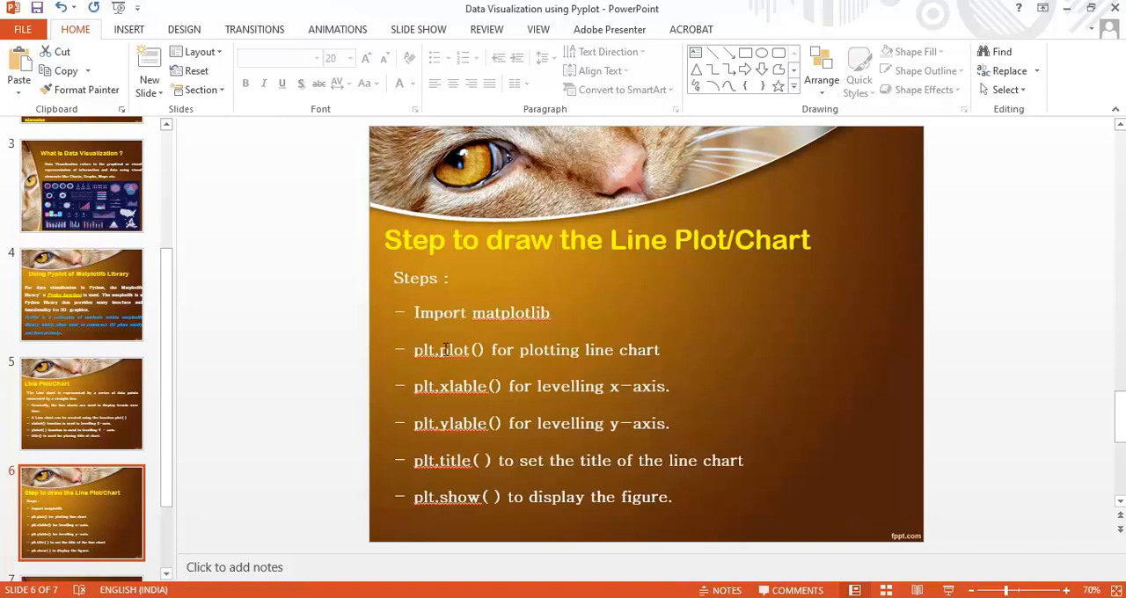
{"action": "mouse_move", "coordinate": [443, 352]}
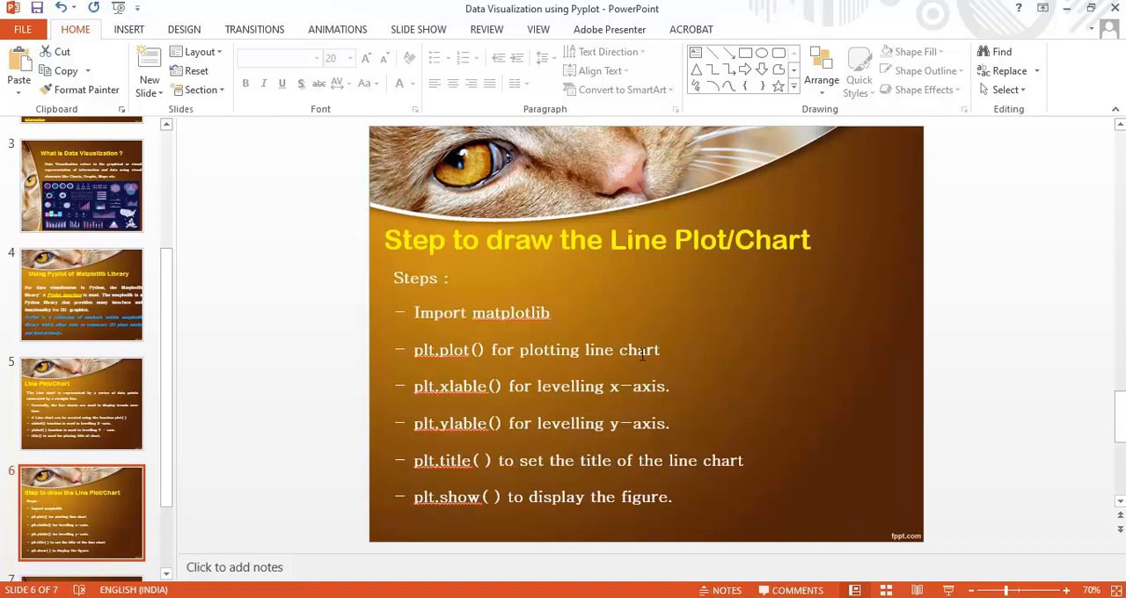
{"action": "mouse_move", "coordinate": [482, 391]}
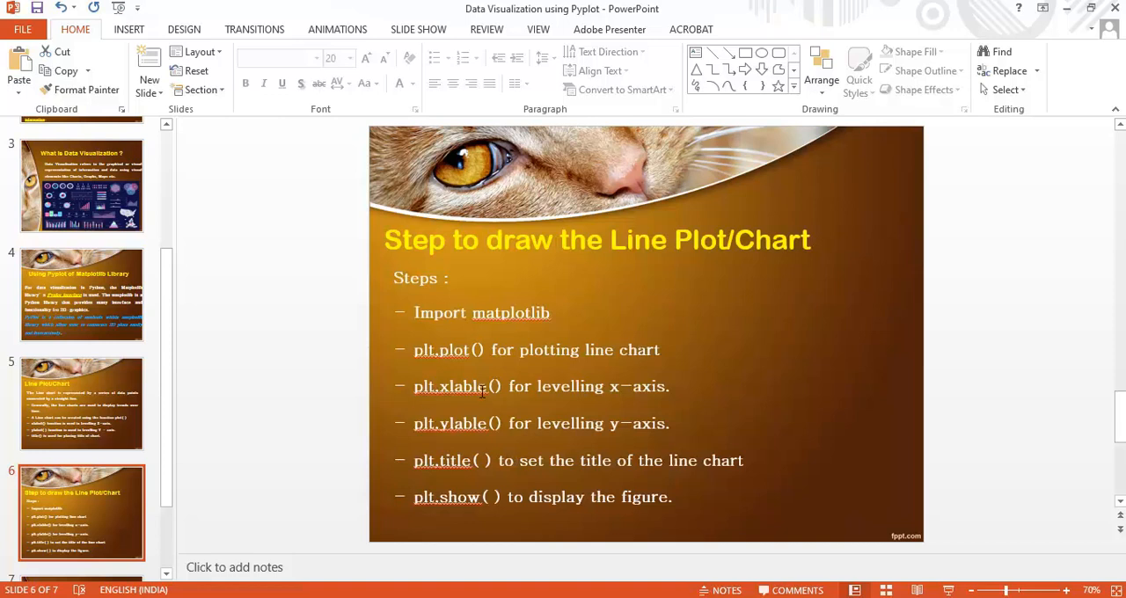
{"action": "mouse_move", "coordinate": [623, 380]}
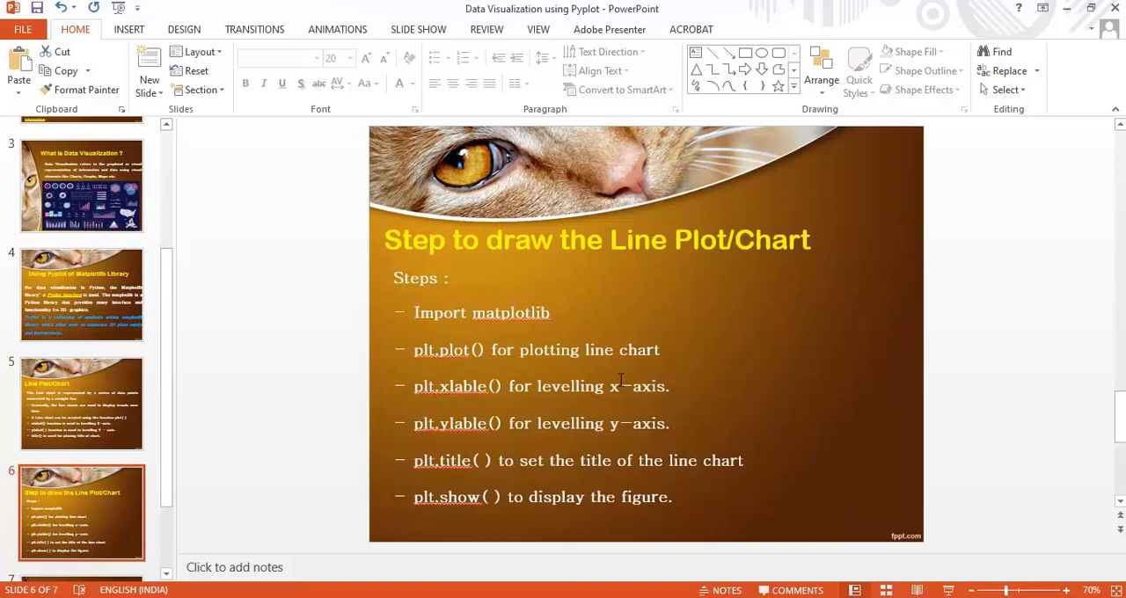
{"action": "mouse_move", "coordinate": [608, 422]}
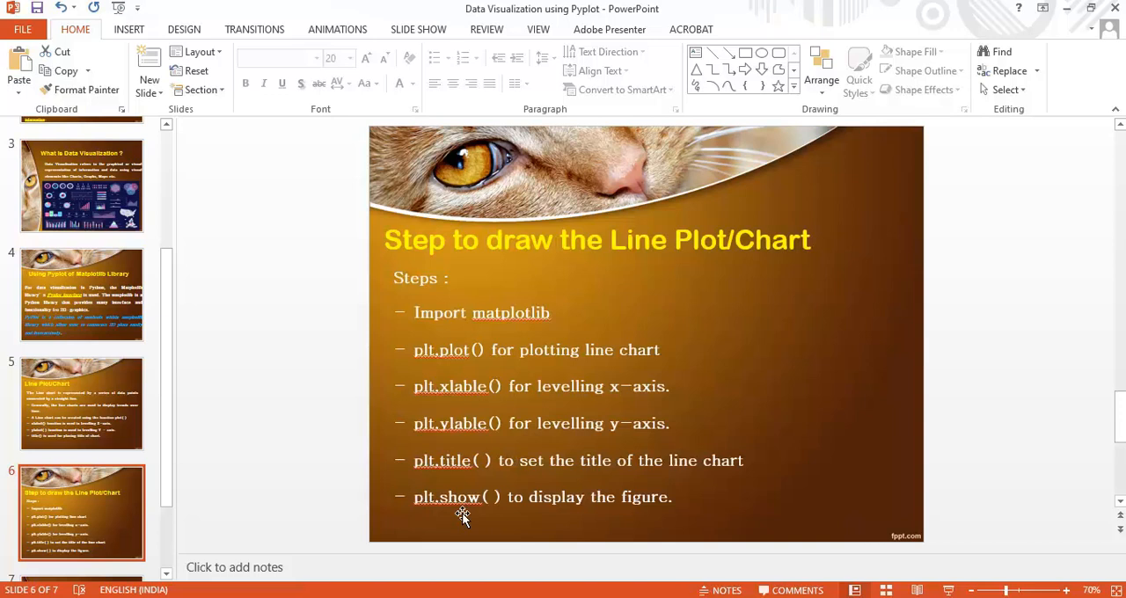
{"action": "mouse_move", "coordinate": [465, 518]}
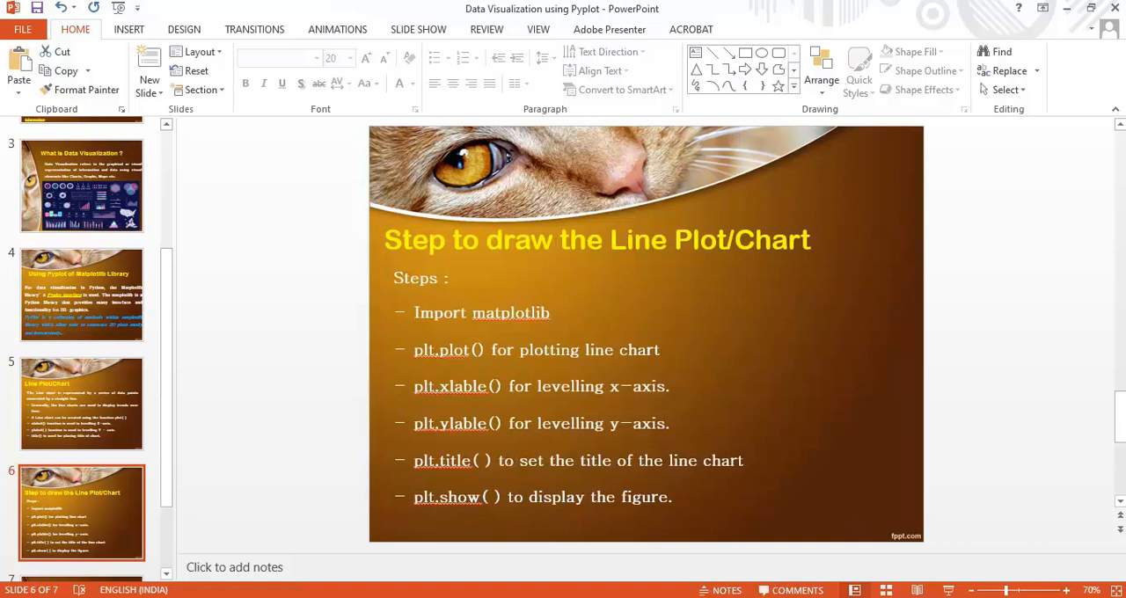
{"action": "mouse_move", "coordinate": [616, 591]}
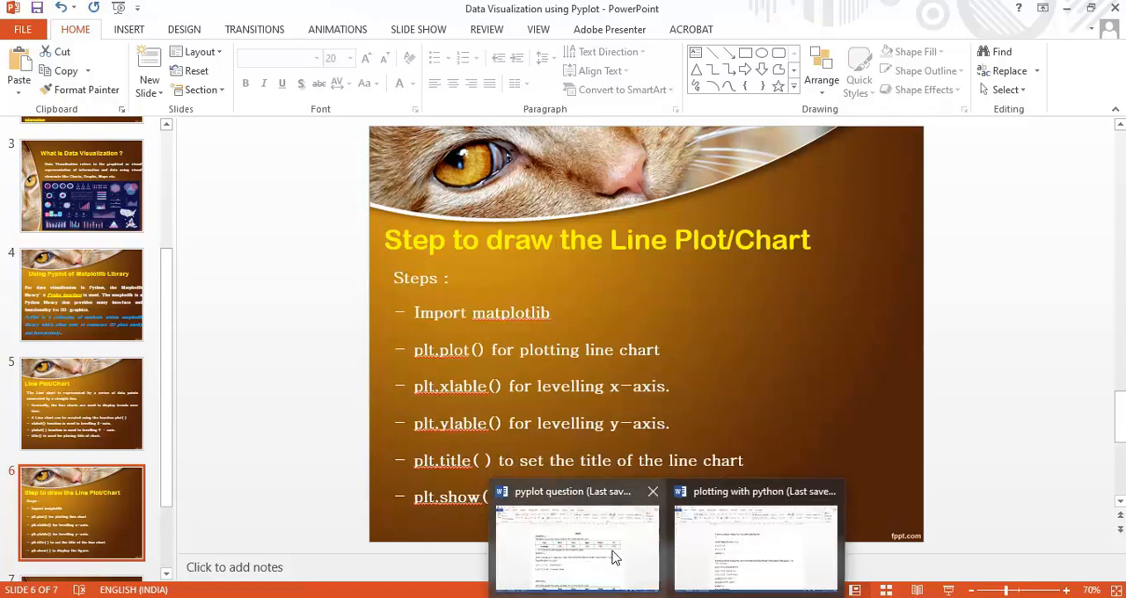
Step: Revisit Question 2, highlighting the labels 'some value' and 'Double value', then move to the Spyder editor
{"action": "left_click", "coordinate": [577, 546]}
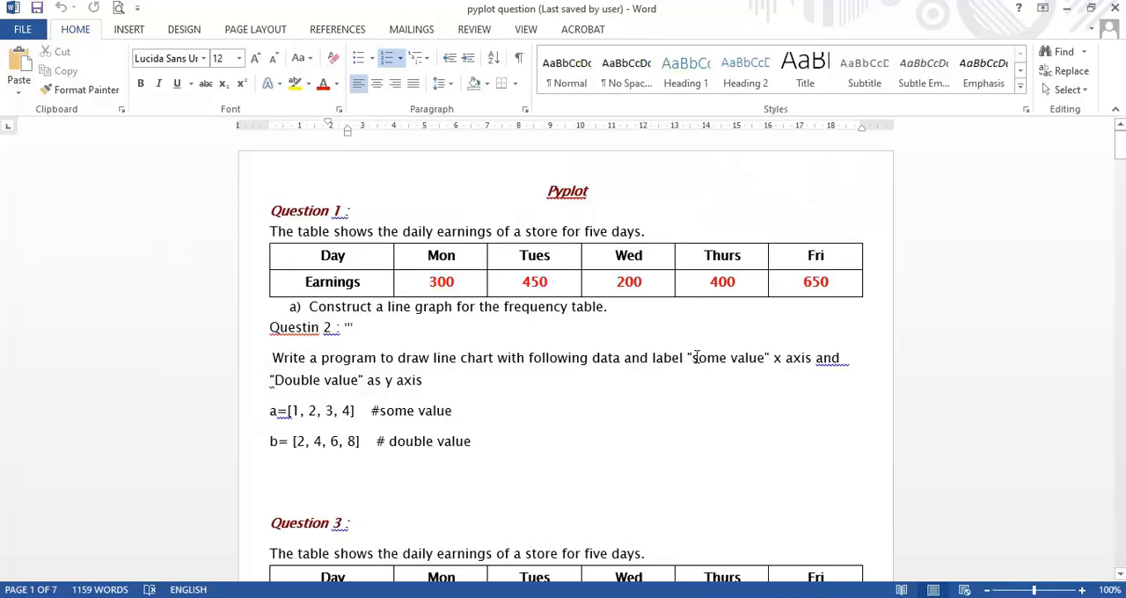
{"action": "double_click", "coordinate": [728, 359]}
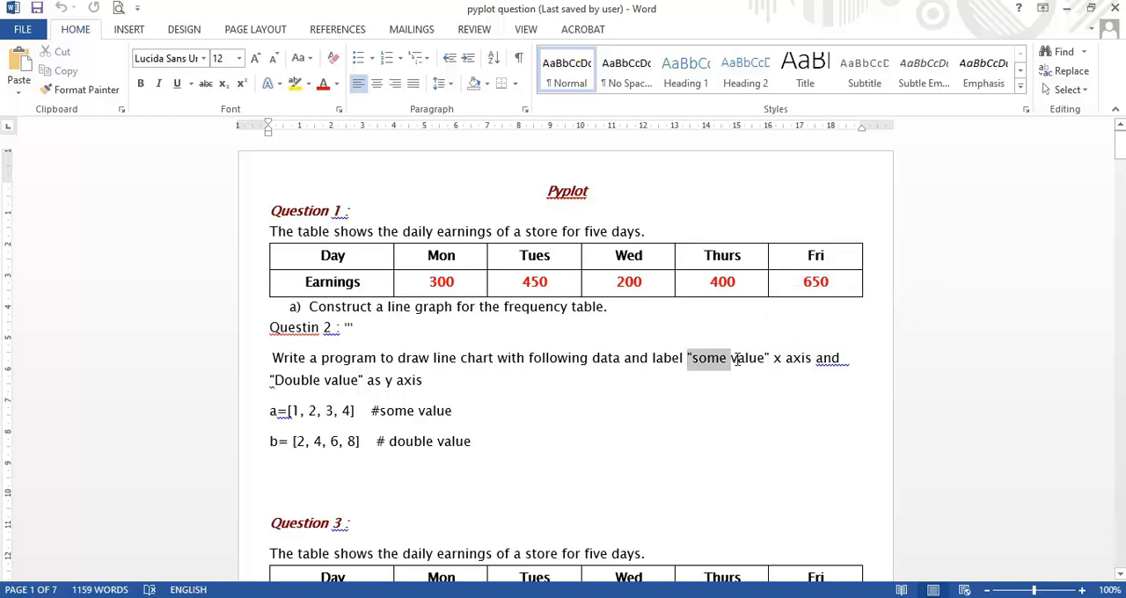
{"action": "double_click", "coordinate": [747, 359]}
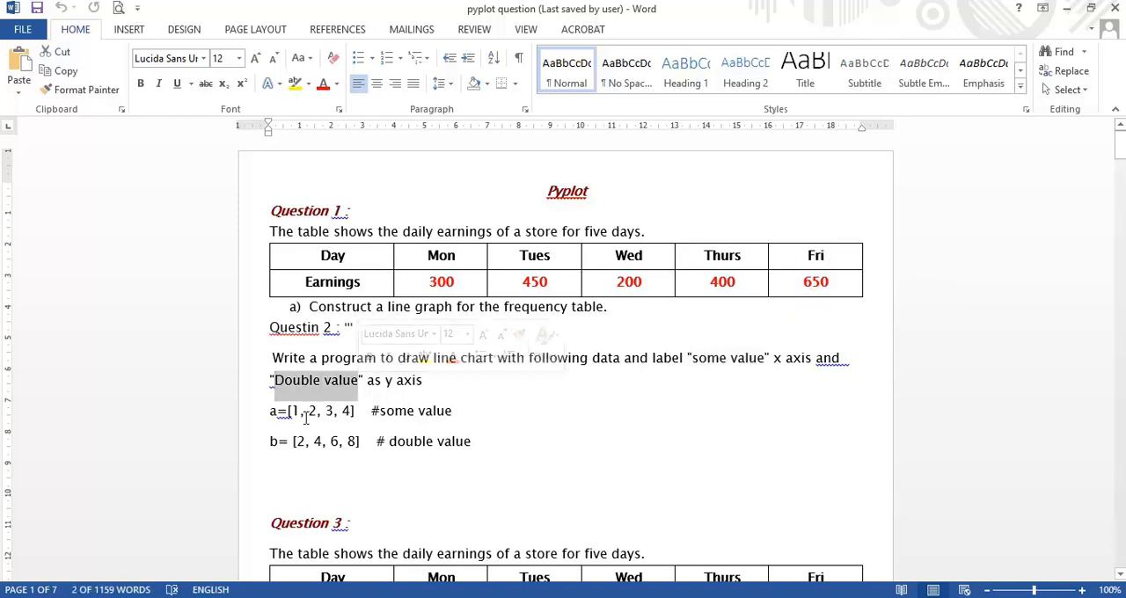
{"action": "left_click", "coordinate": [321, 412]}
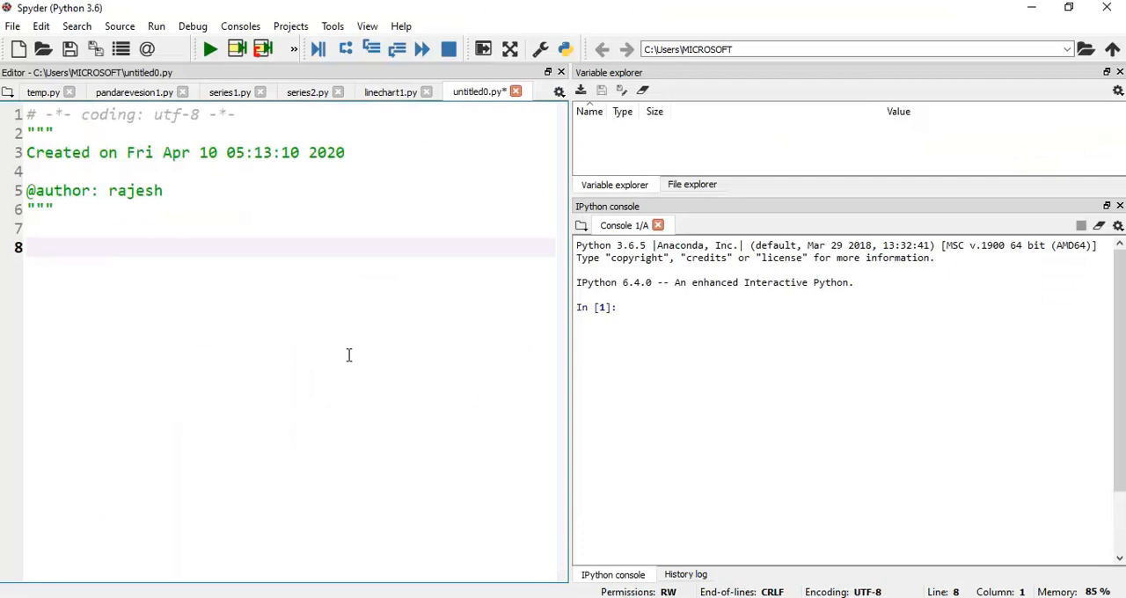
Step: Write the line 'import matplotlib.pyplot as plt' and start a new line below it
{"action": "type", "text": "i"}
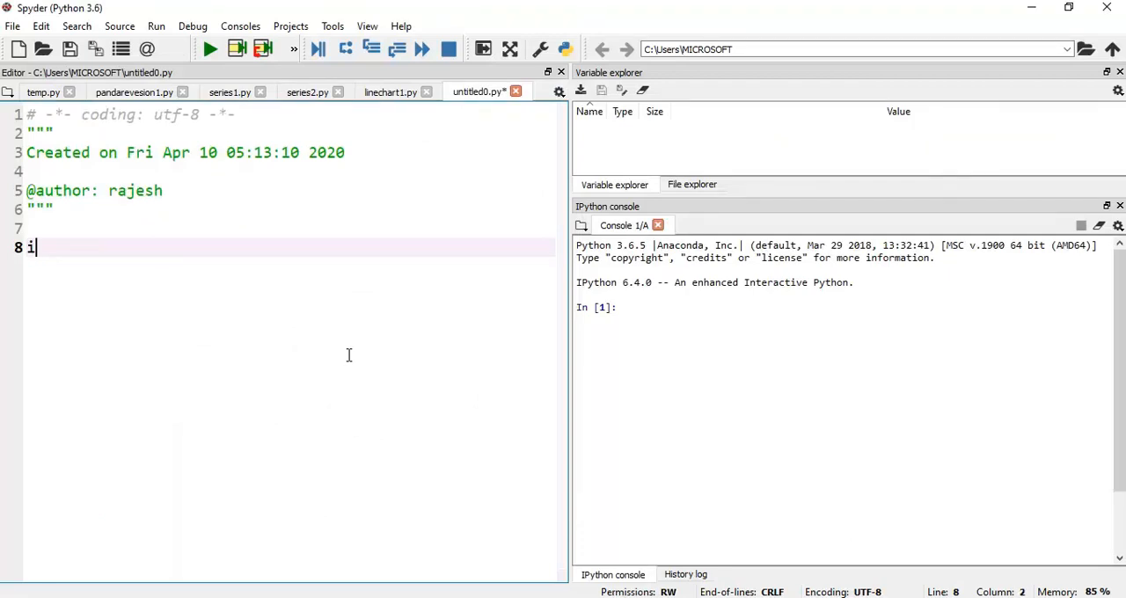
{"action": "type", "text": "mport mat"}
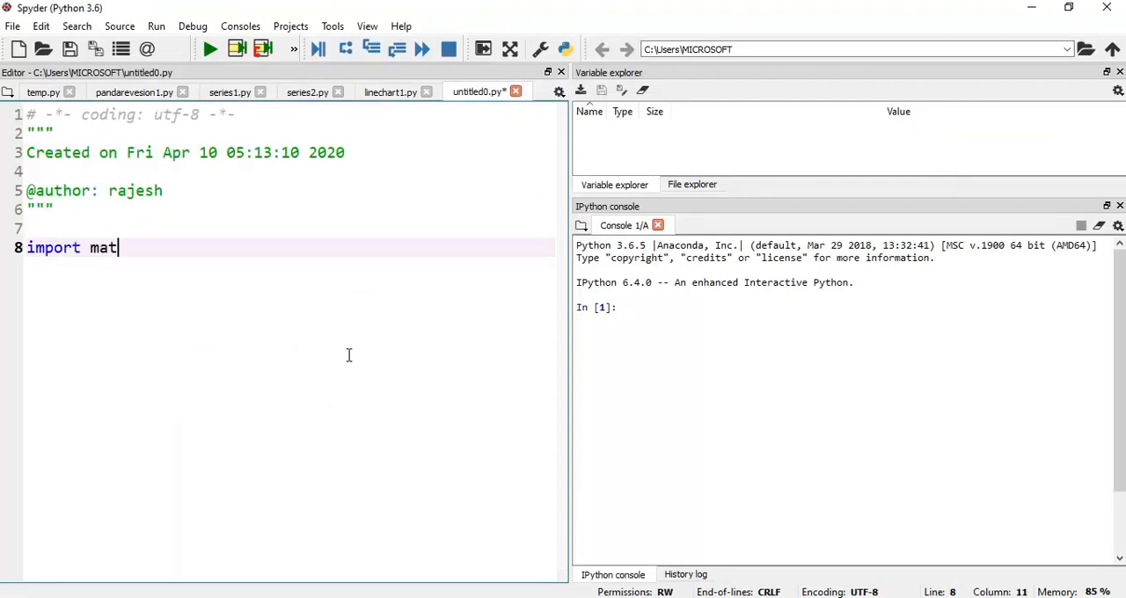
{"action": "type", "text": "plotlib"}
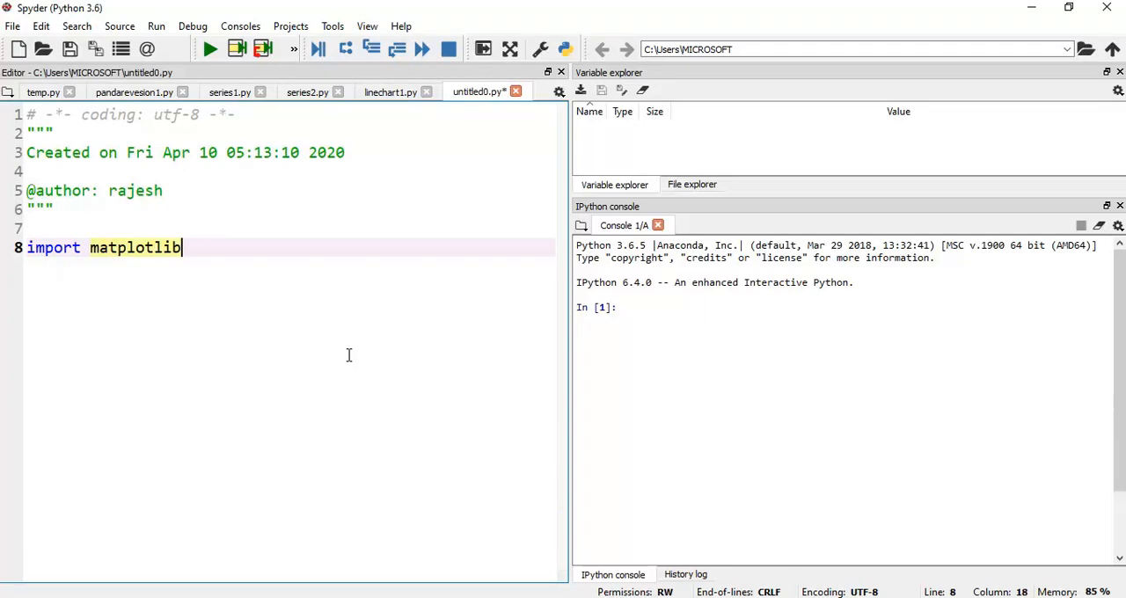
{"action": "type", "text": "."}
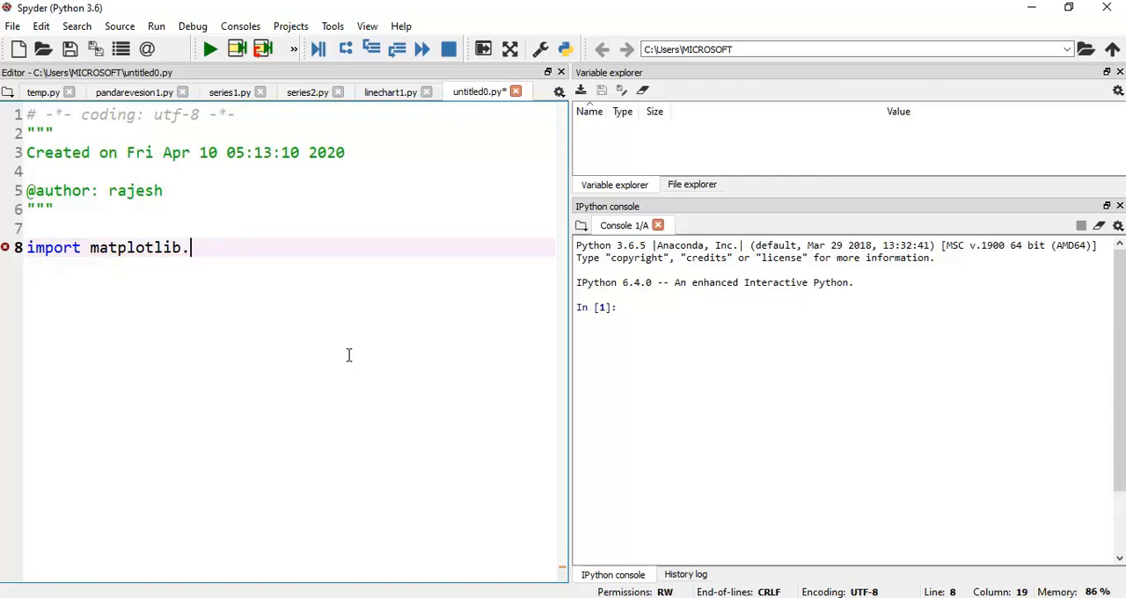
{"action": "type", "text": "pyp"}
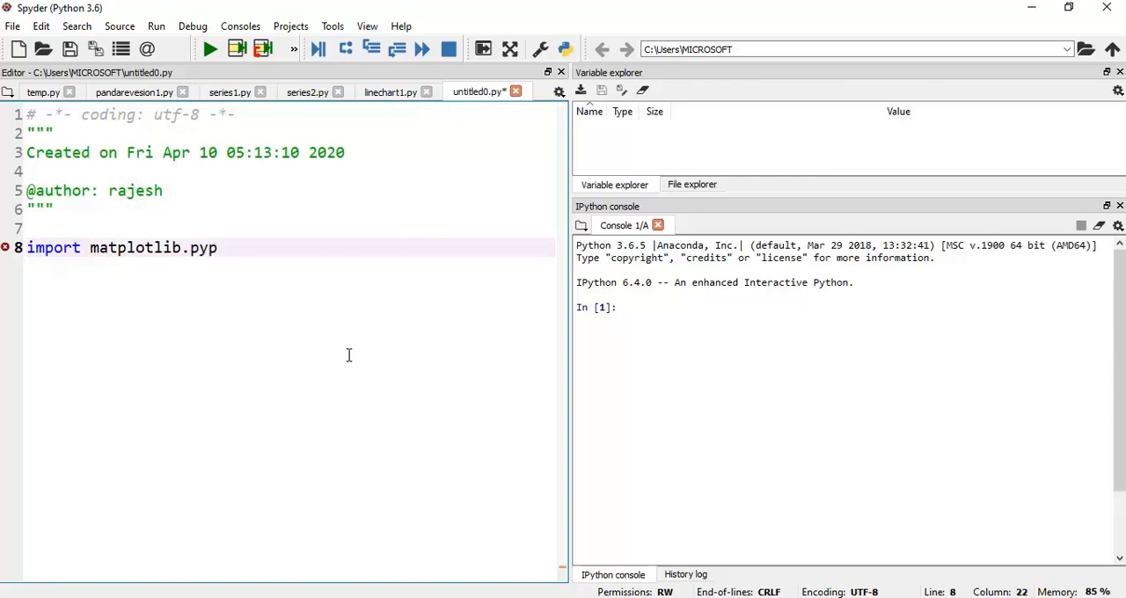
{"action": "type", "text": "lot as"}
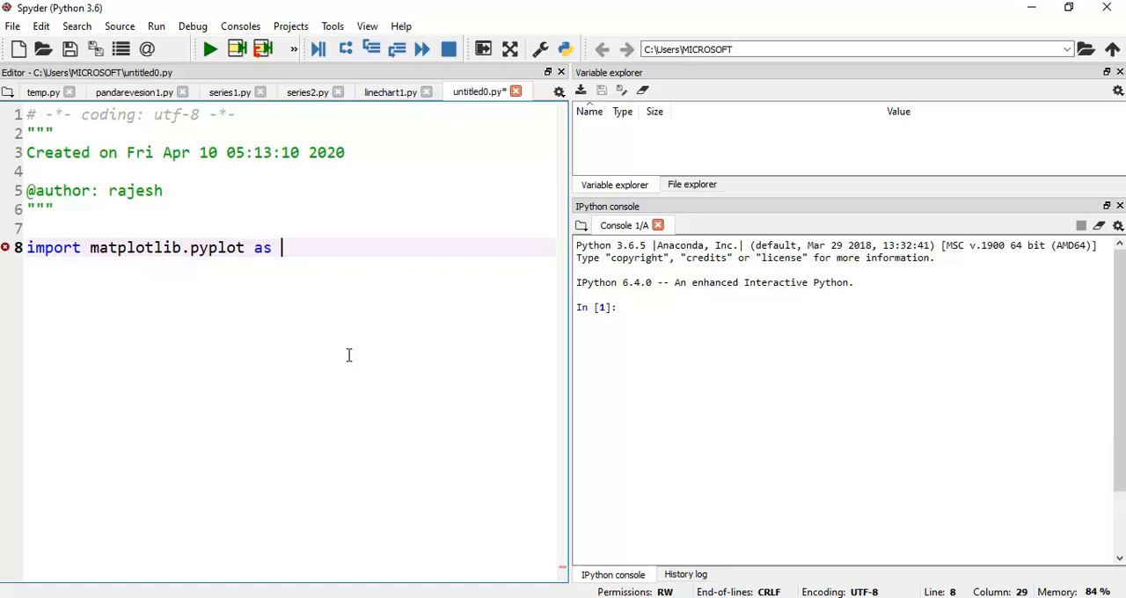
{"action": "type", "text": "plt"}
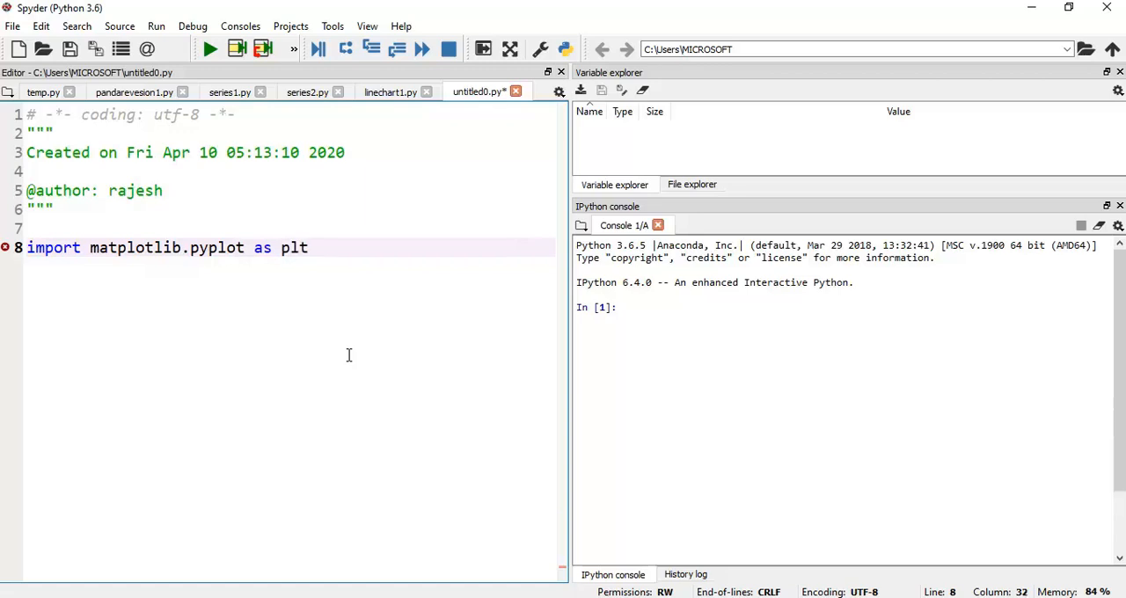
{"action": "key", "text": "Return"}
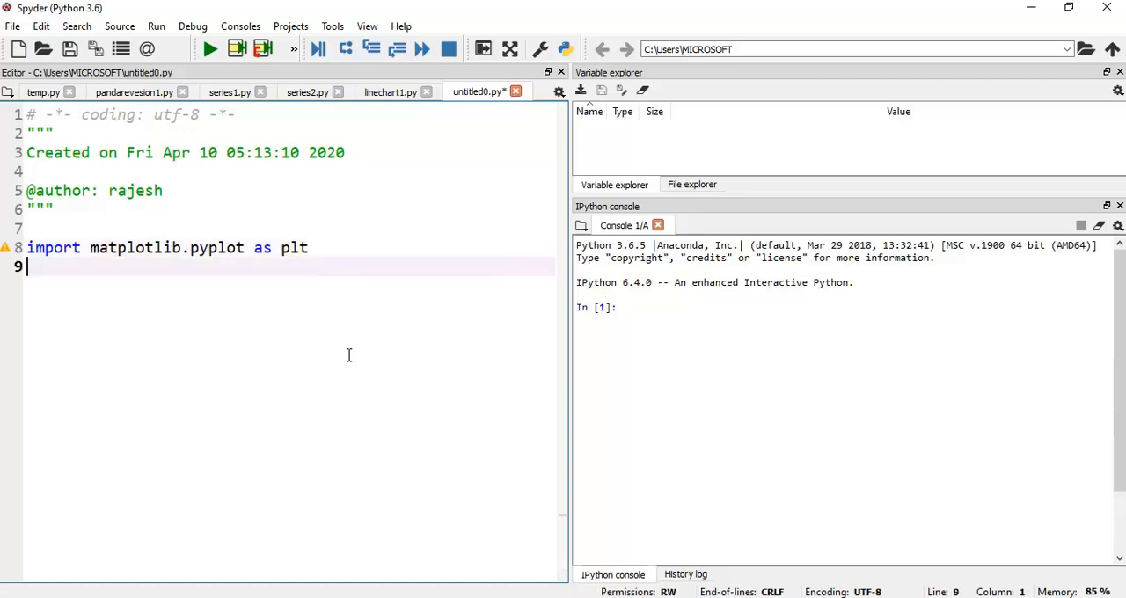
Step: Define the list a=[1,2,3,4] below the import
{"action": "type", "text": "a"}
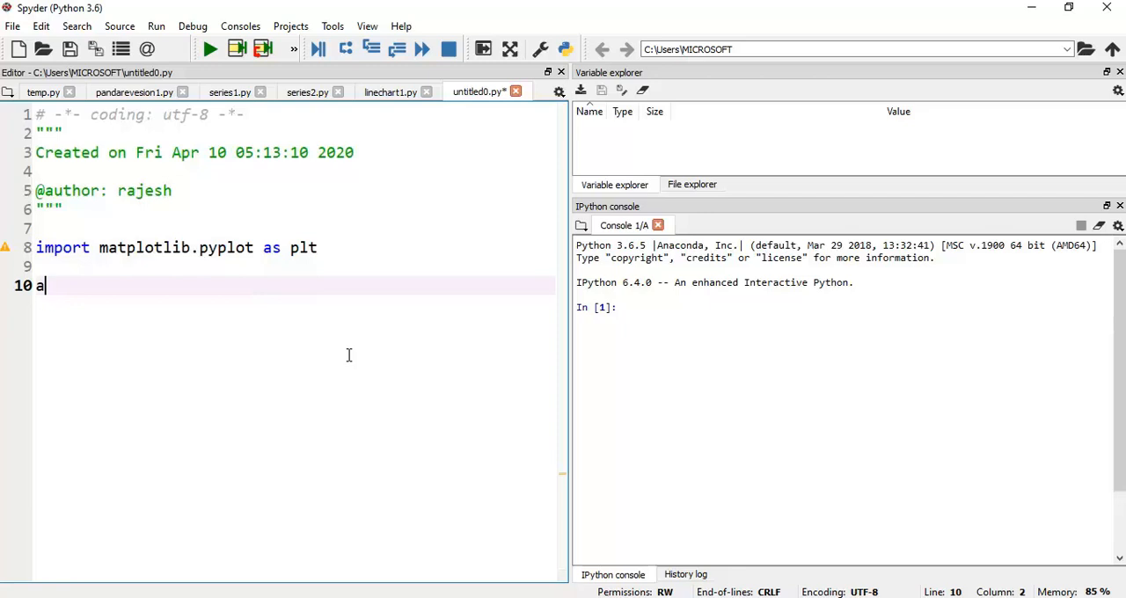
{"action": "type", "text": "="}
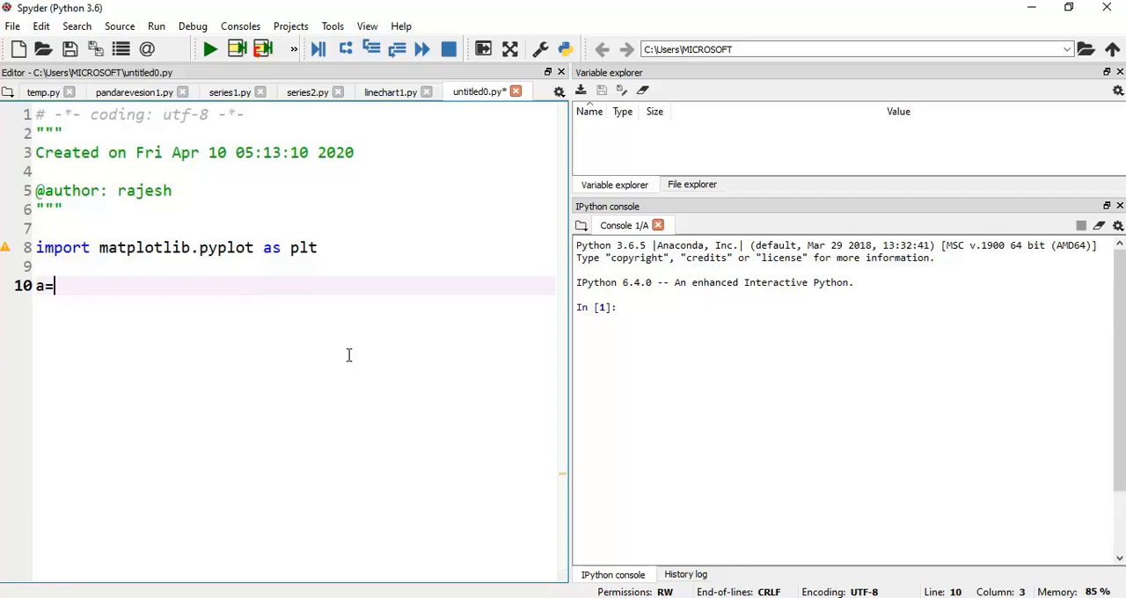
{"action": "type", "text": "[]"}
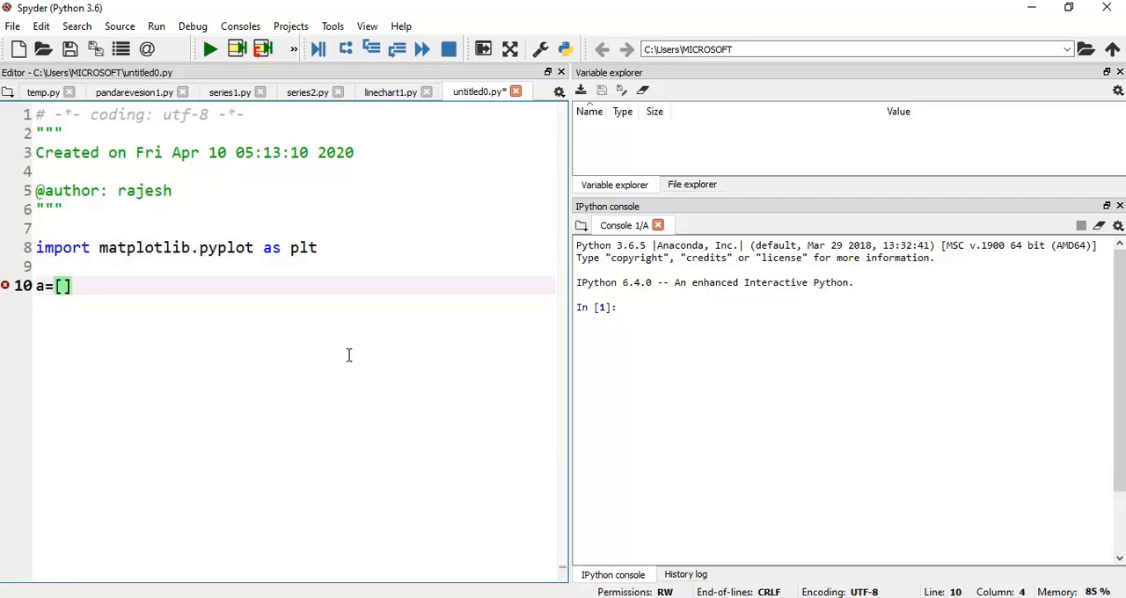
{"action": "mouse_move", "coordinate": [669, 592]}
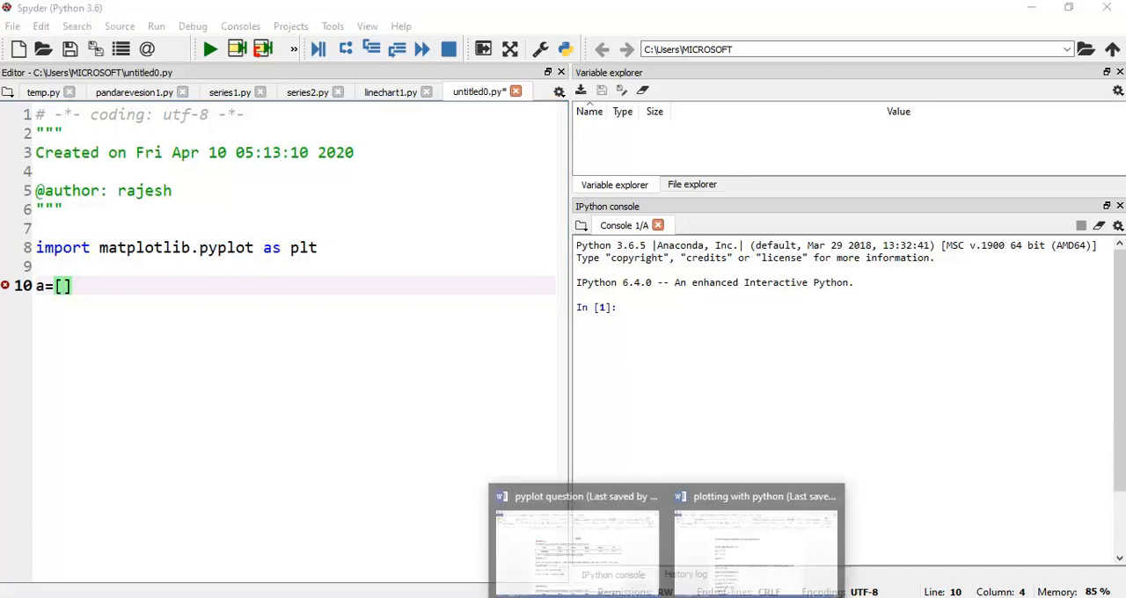
{"action": "left_click", "coordinate": [577, 542]}
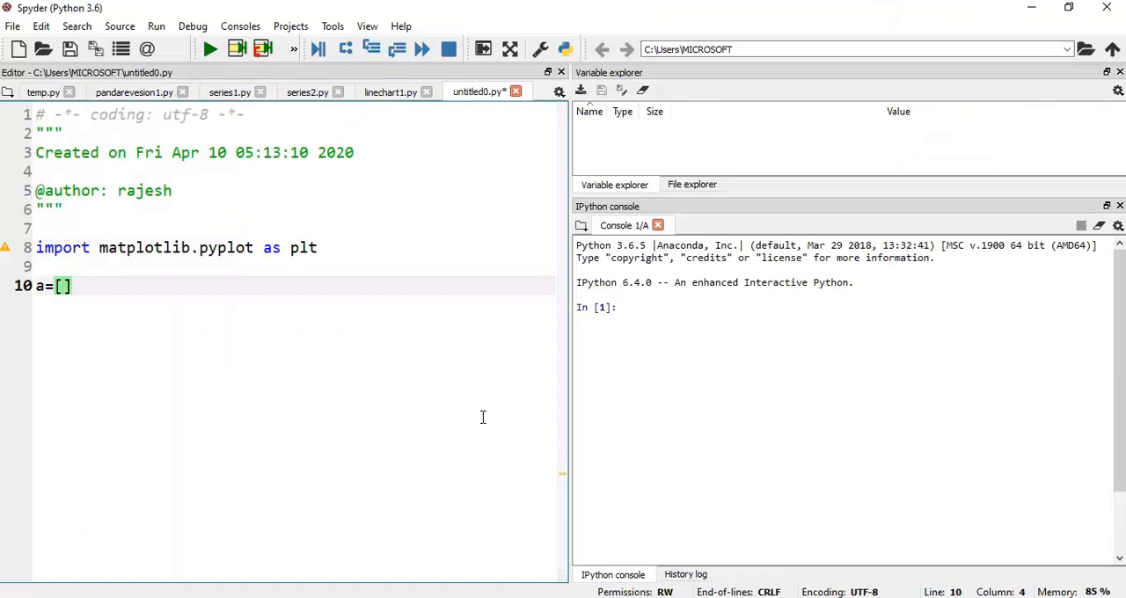
{"action": "type", "text": "1,2"}
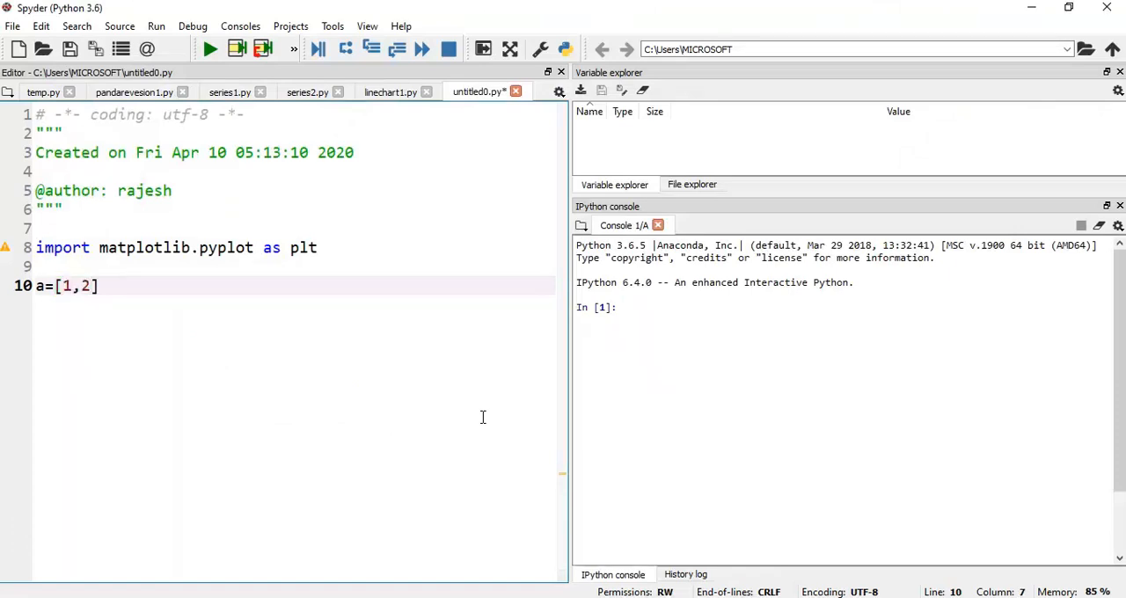
{"action": "type", "text": "."}
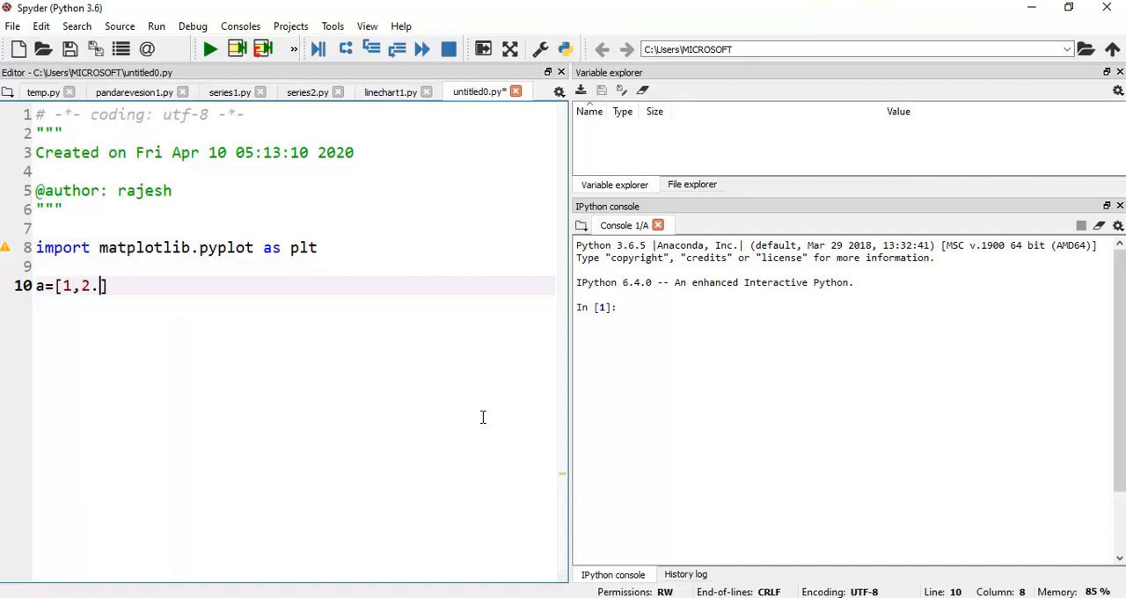
{"action": "type", "text": ","}
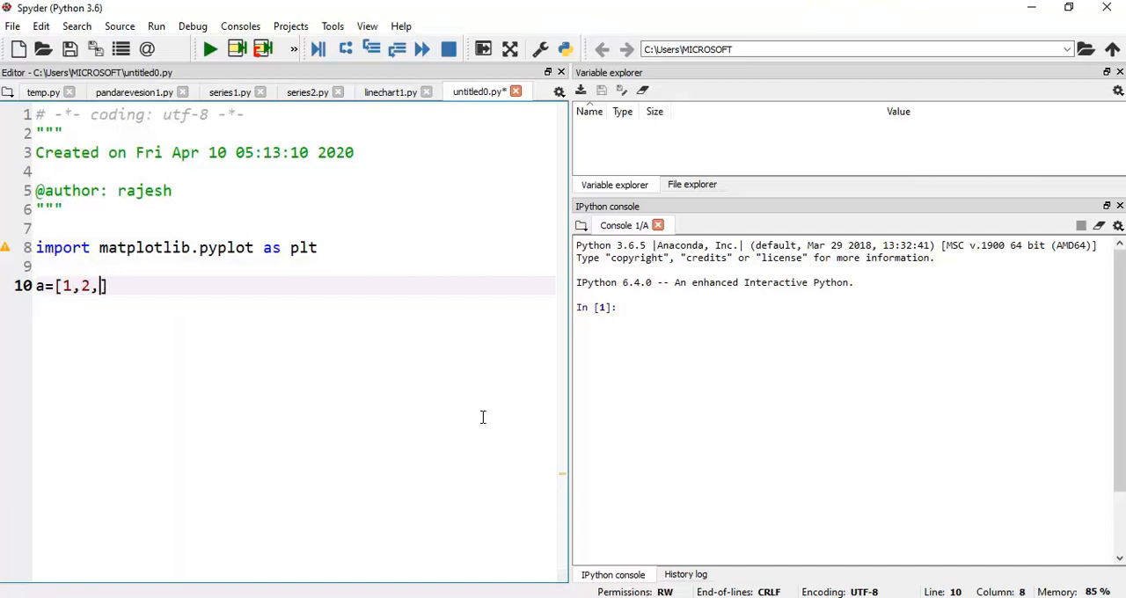
{"action": "type", "text": "3"}
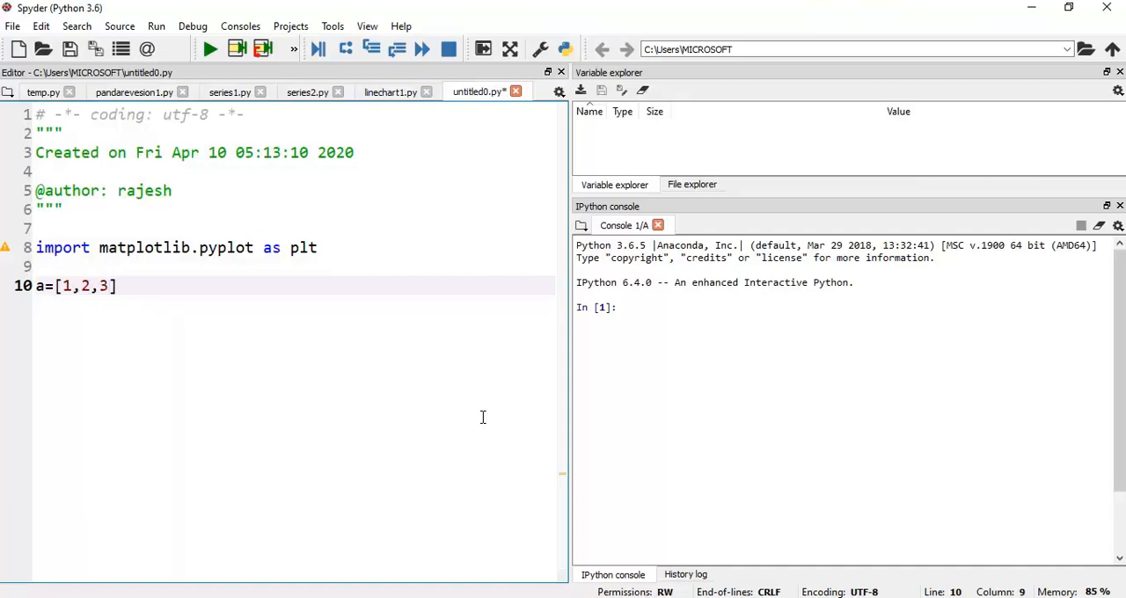
{"action": "type", "text": ",4"}
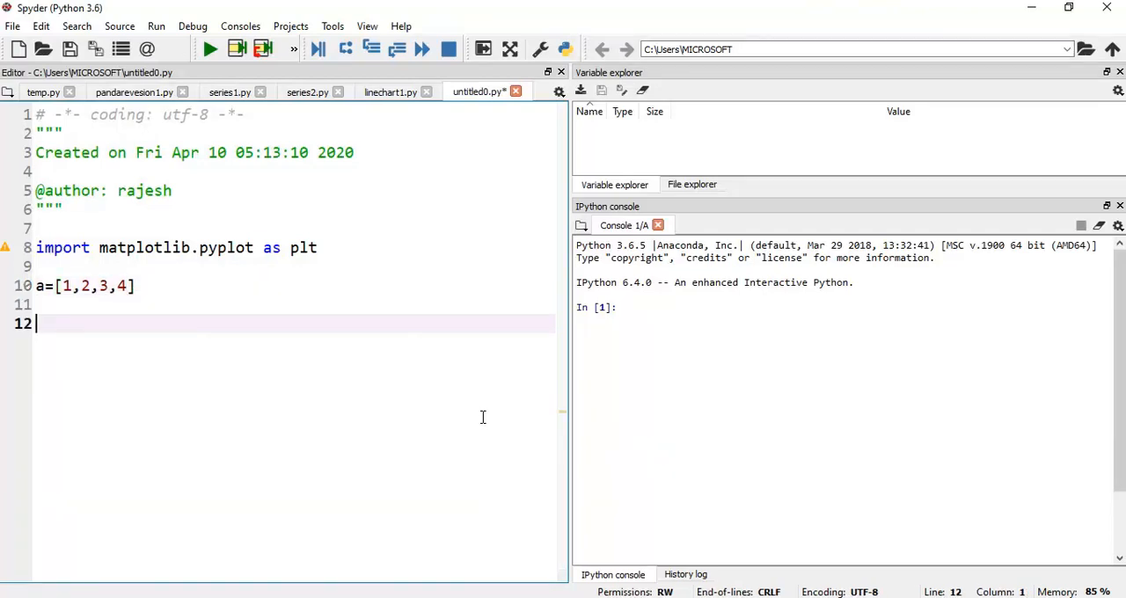
Step: Define the list b=[2,4,6,8] on the following line
{"action": "type", "text": "b"}
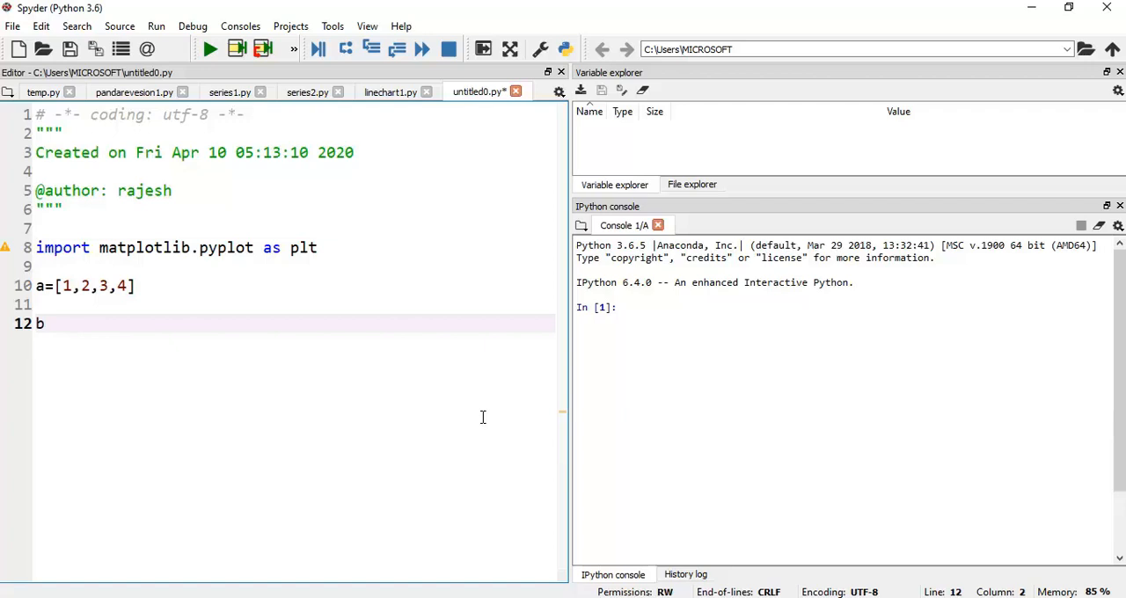
{"action": "type", "text": "=[]"}
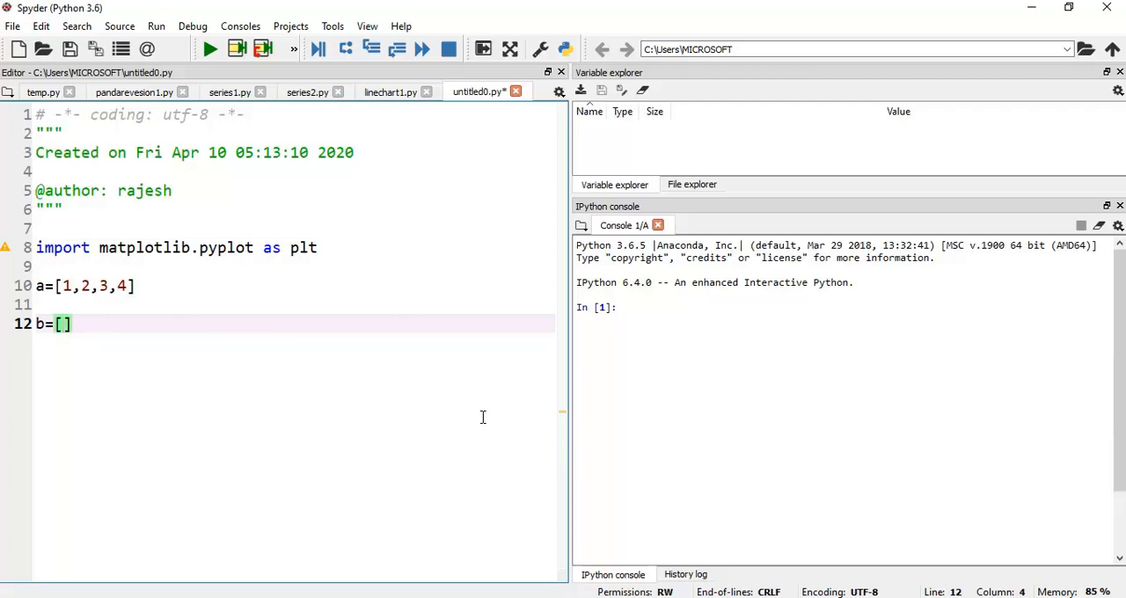
{"action": "type", "text": "2,4,"}
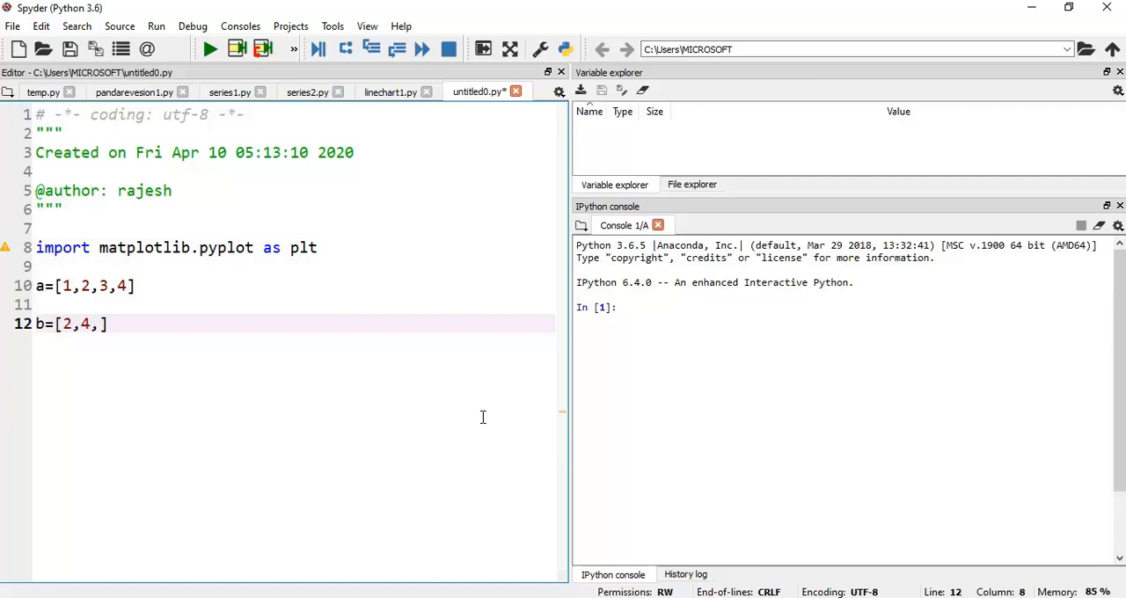
{"action": "type", "text": "6,8"}
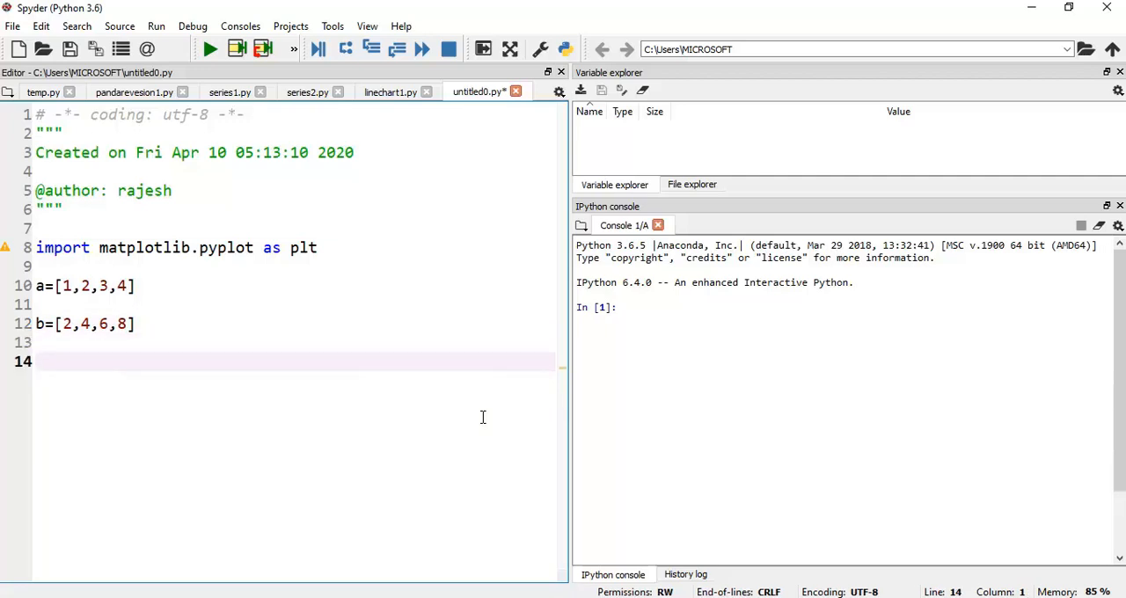
Step: Add plt.plot(a, b) followed by plt.show() to draw and display the chart
{"action": "type", "text": "p"}
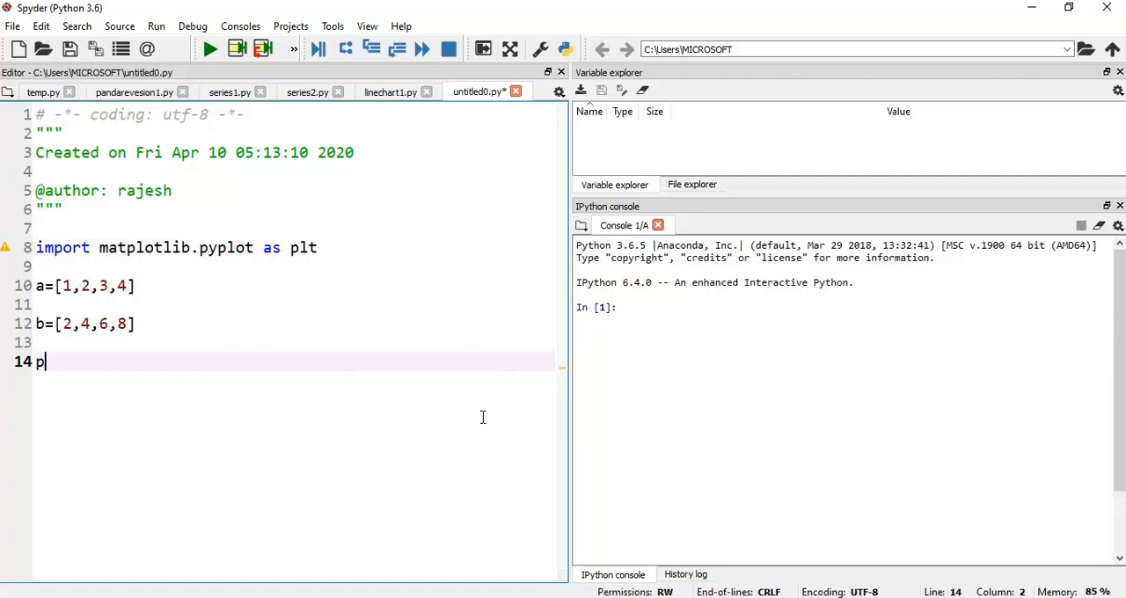
{"action": "type", "text": "lt."}
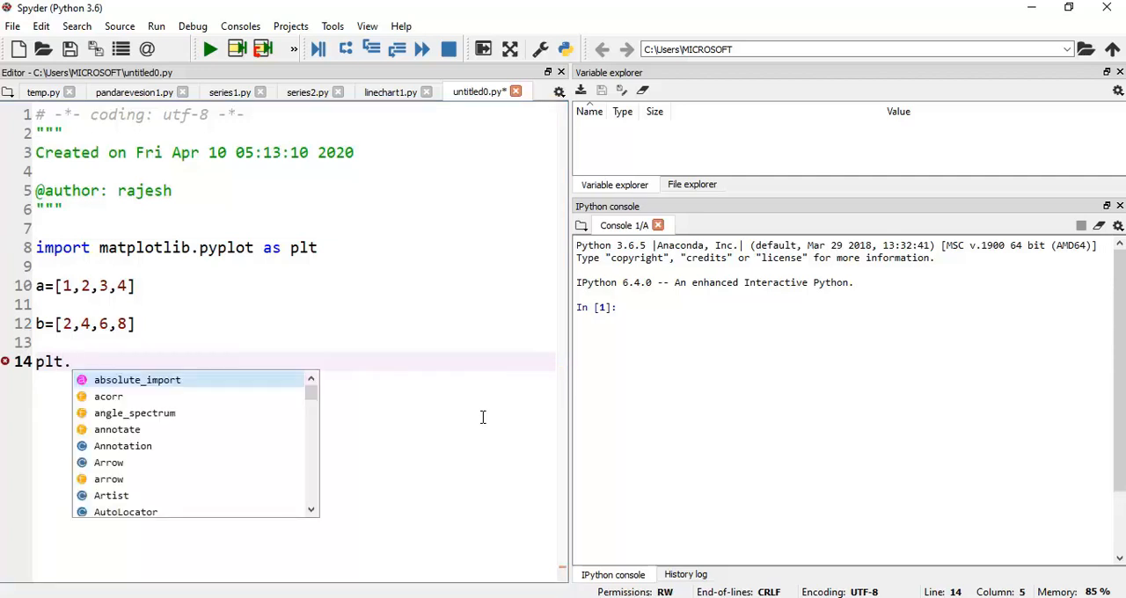
{"action": "type", "text": "plot()"}
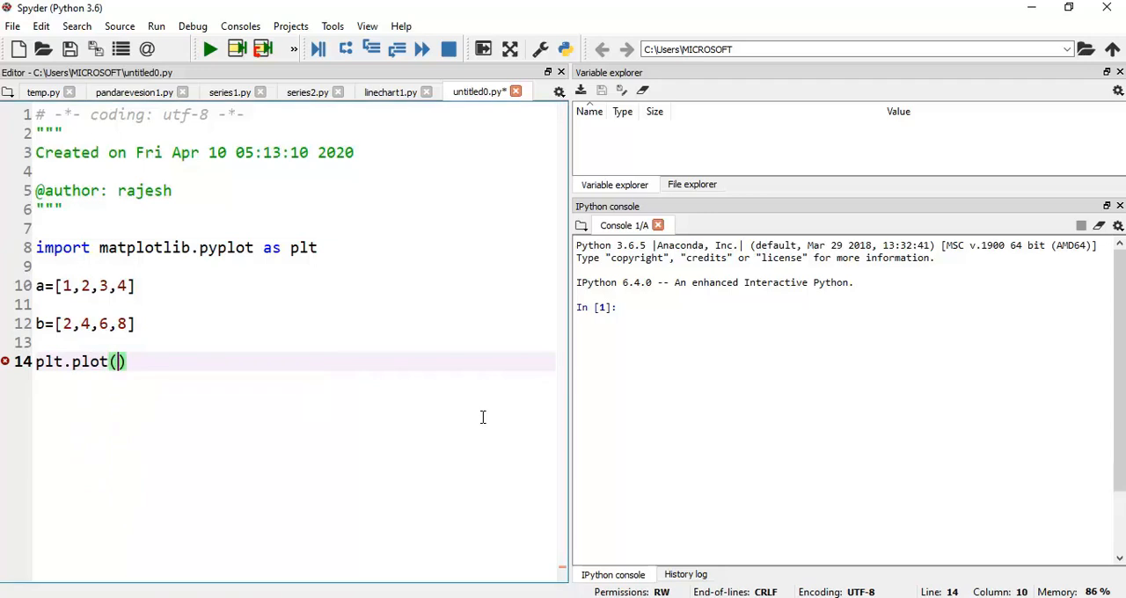
{"action": "type", "text": "a, b"}
{"action": "type", "text": "p"}
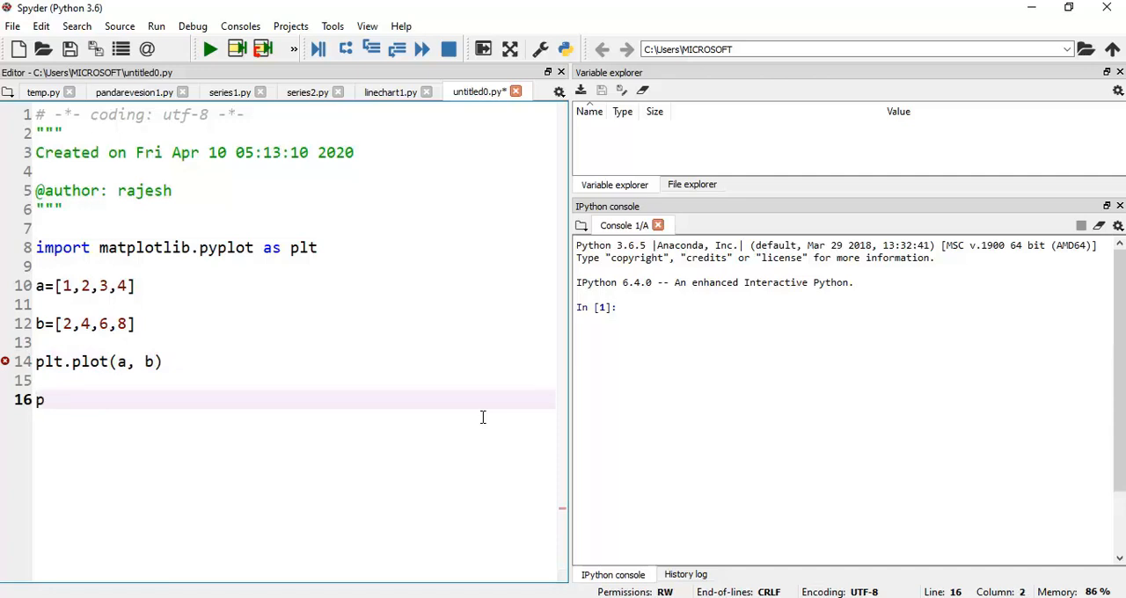
{"action": "type", "text": "lt.s"}
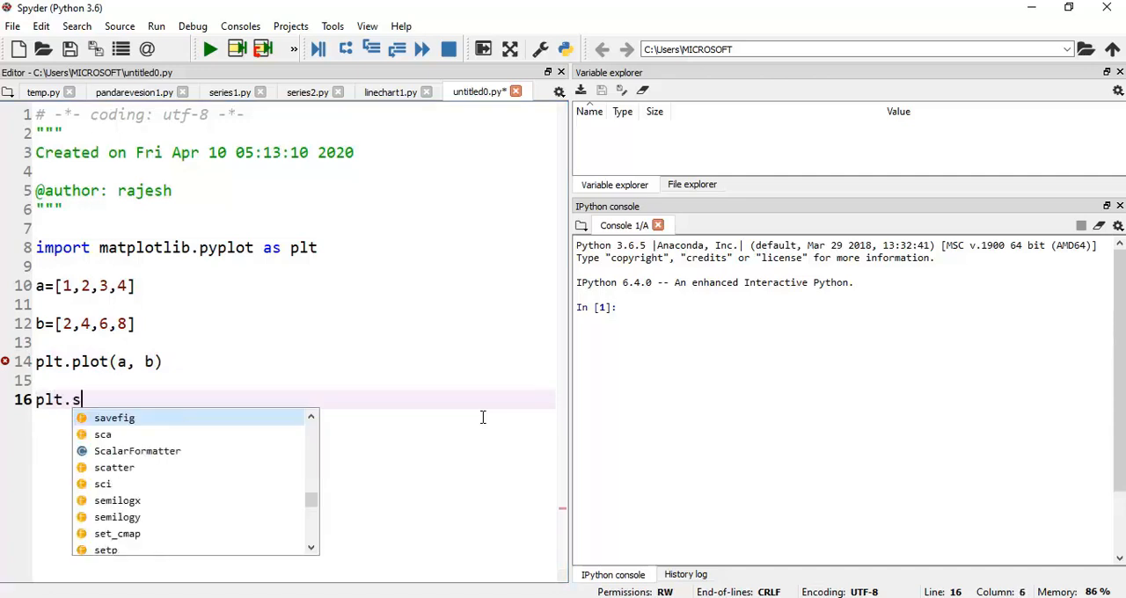
{"action": "type", "text": "how("}
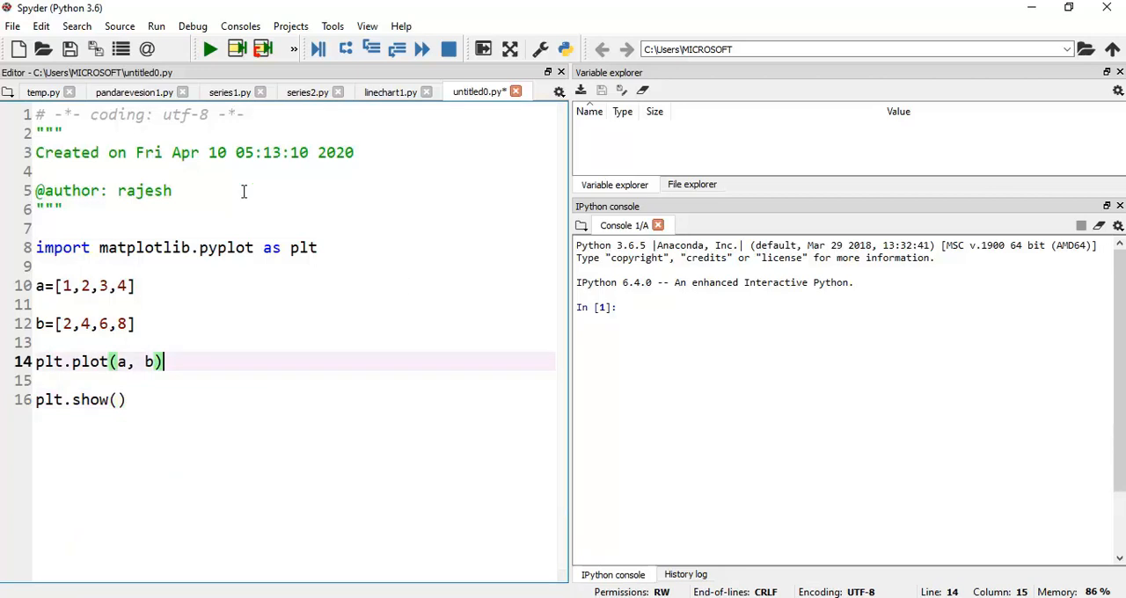
{"action": "mouse_move", "coordinate": [13, 34]}
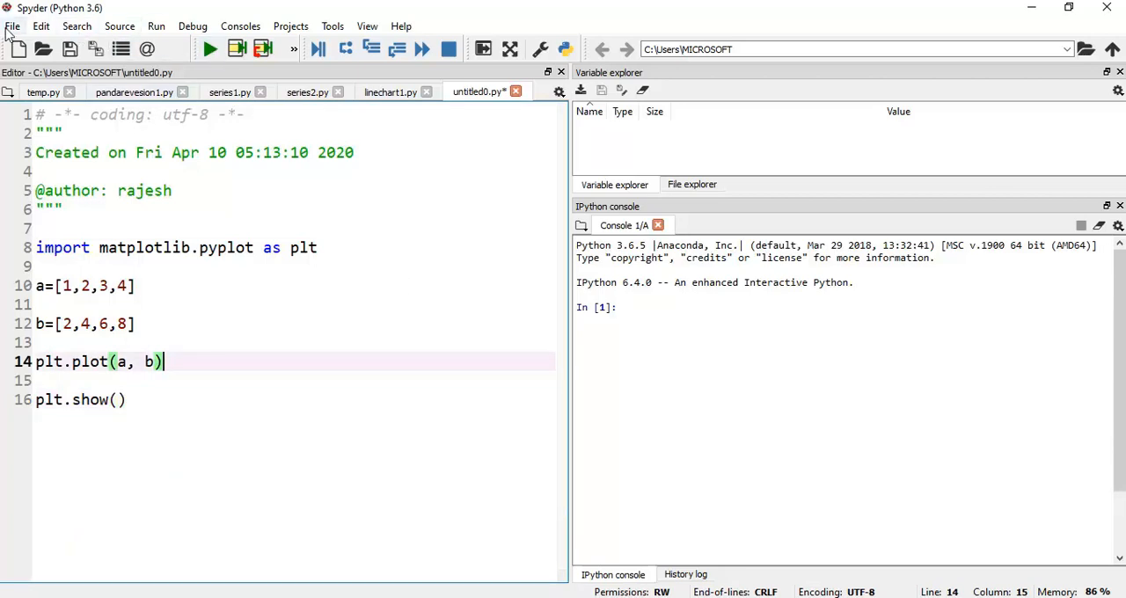
{"action": "mouse_move", "coordinate": [563, 320]}
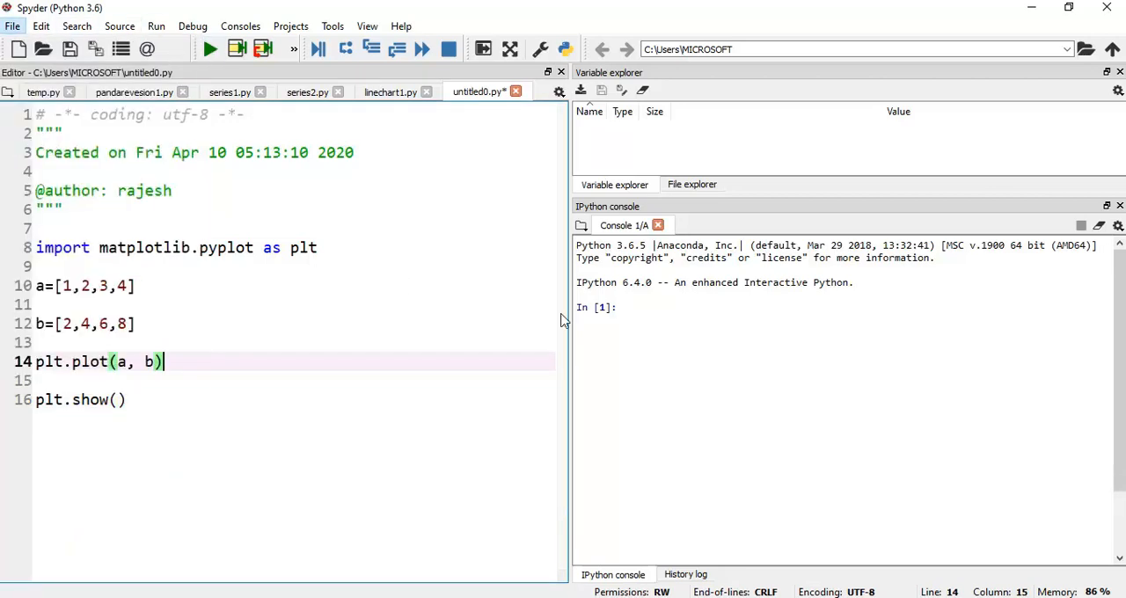
{"action": "mouse_move", "coordinate": [501, 421]}
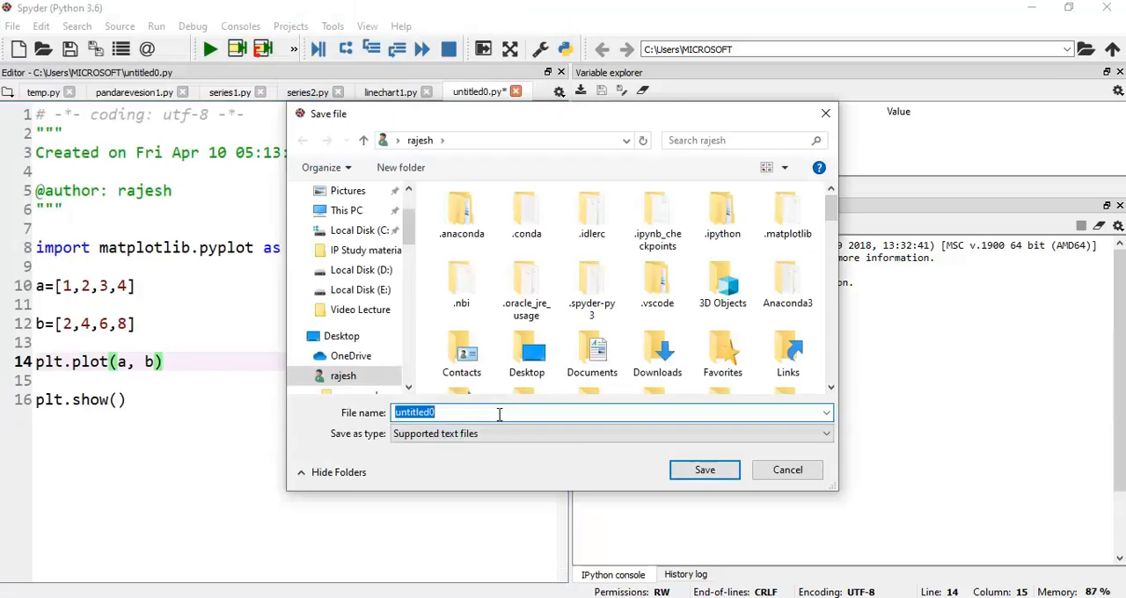
Step: Save the script under the name linechart2.py
{"action": "type", "text": "linechart2.py"}
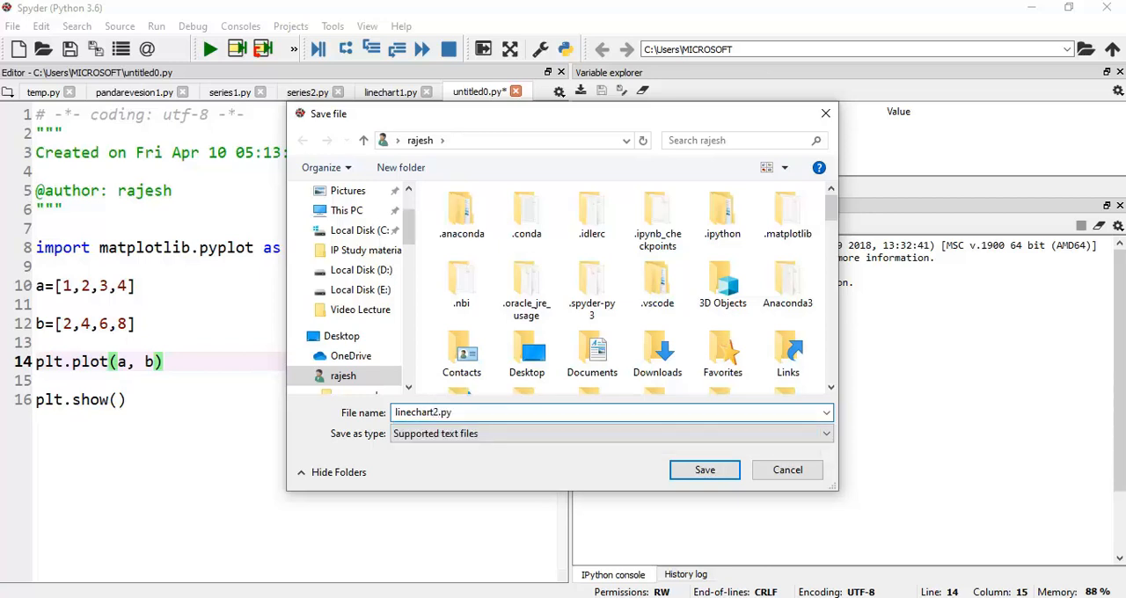
{"action": "left_click", "coordinate": [704, 468]}
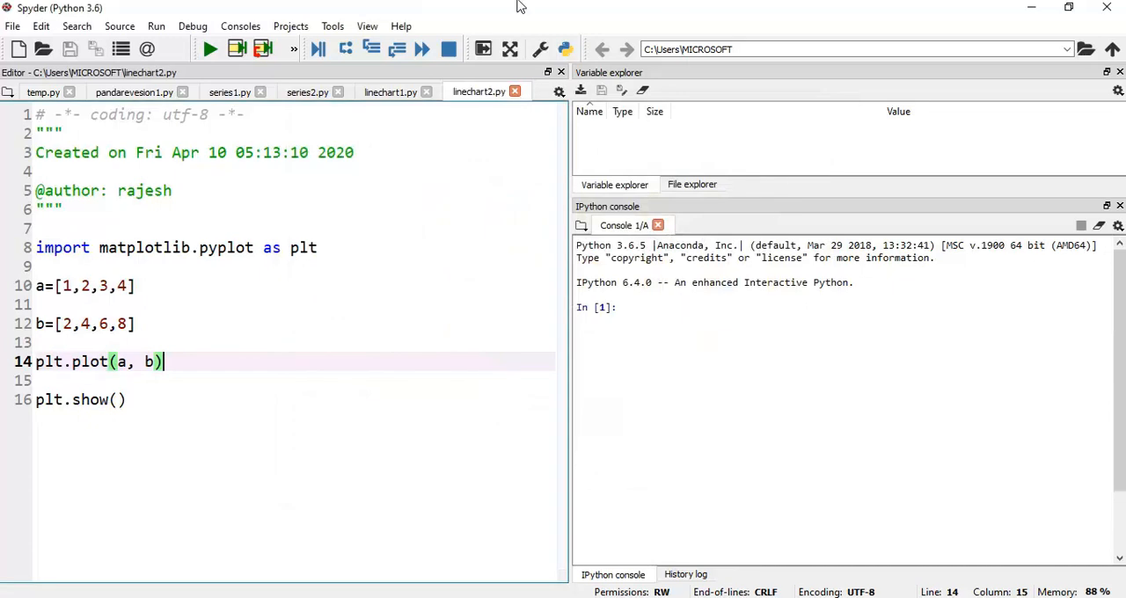
{"action": "mouse_move", "coordinate": [210, 50]}
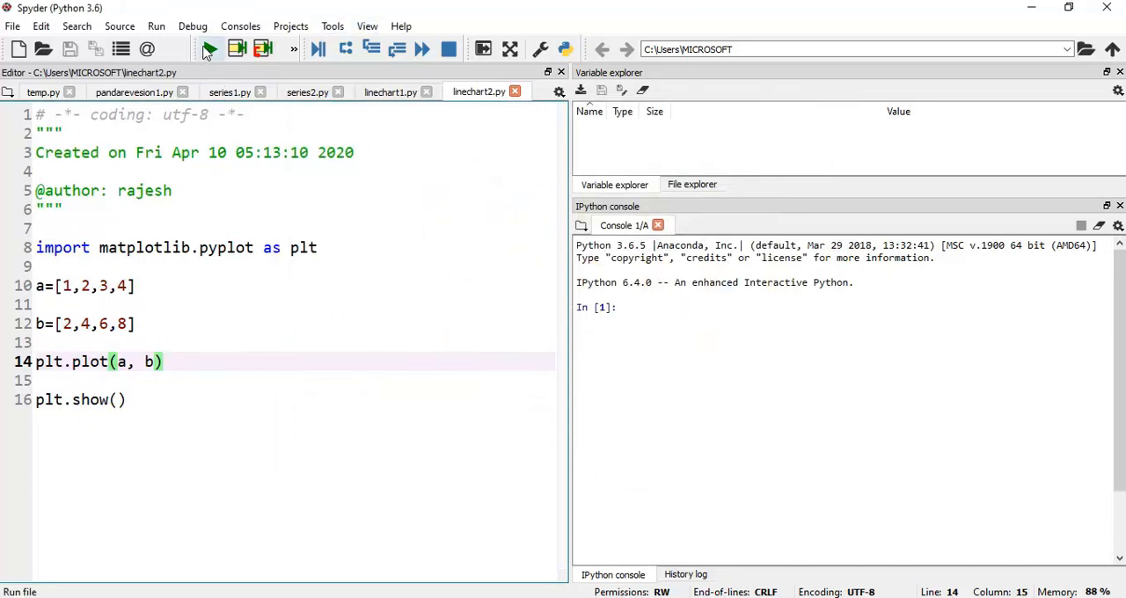
Step: Run linechart2.py so the a vs b line chart appears in the IPython console
{"action": "left_click", "coordinate": [209, 49]}
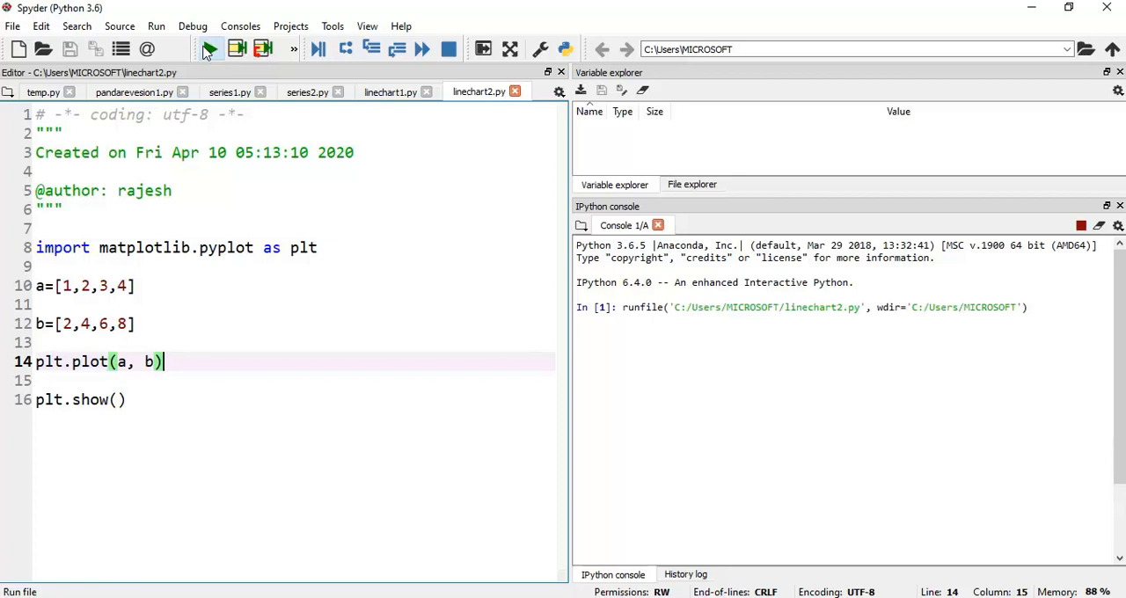
{"action": "left_click", "coordinate": [207, 50]}
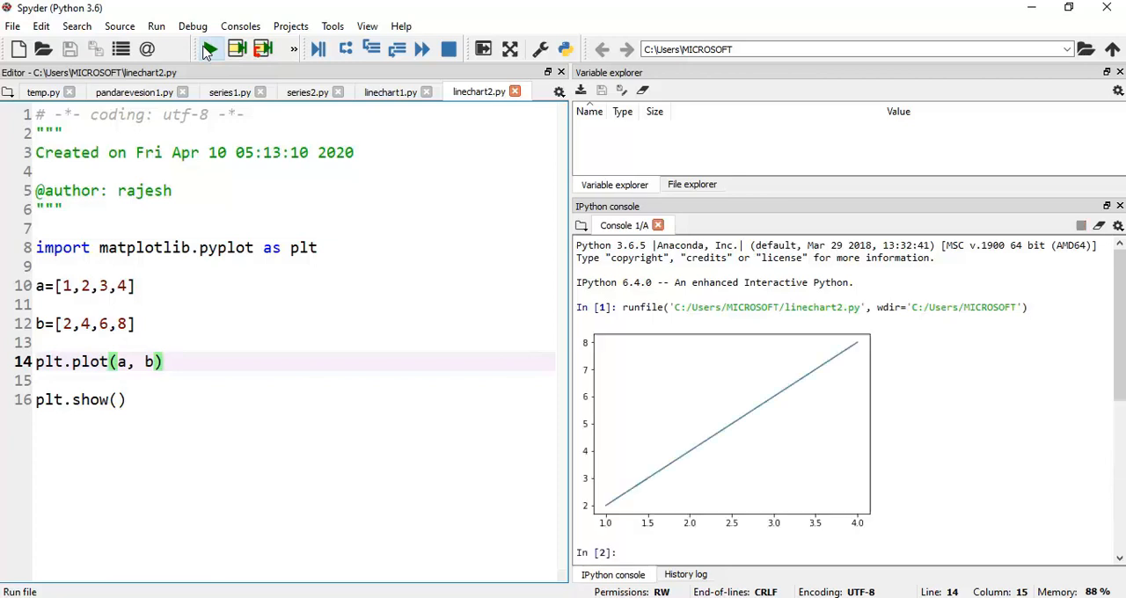
{"action": "left_click", "coordinate": [210, 49]}
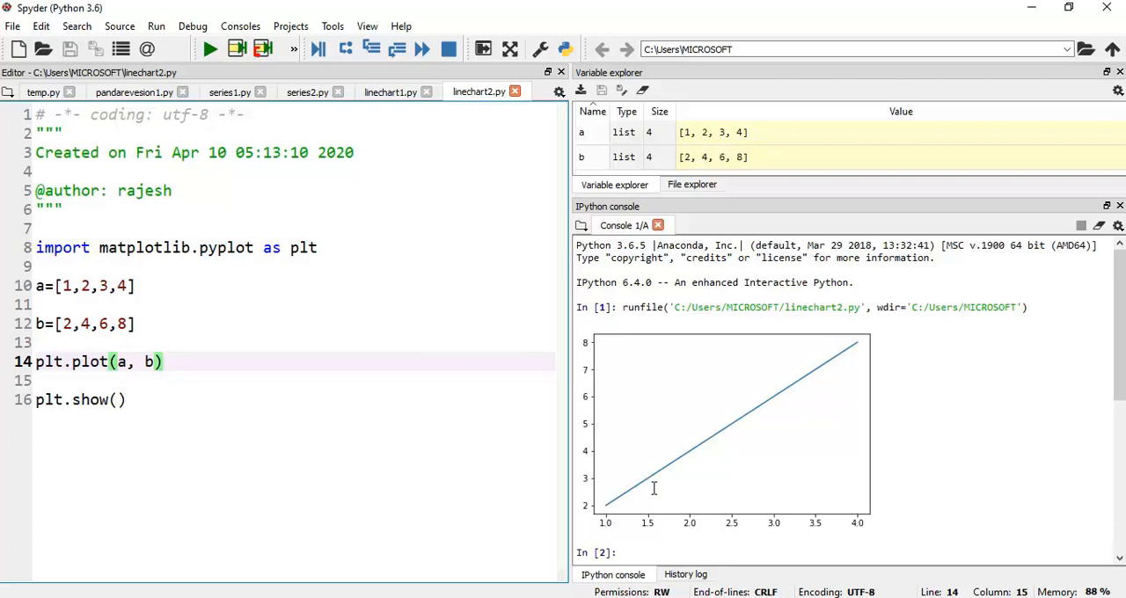
{"action": "mouse_move", "coordinate": [708, 386]}
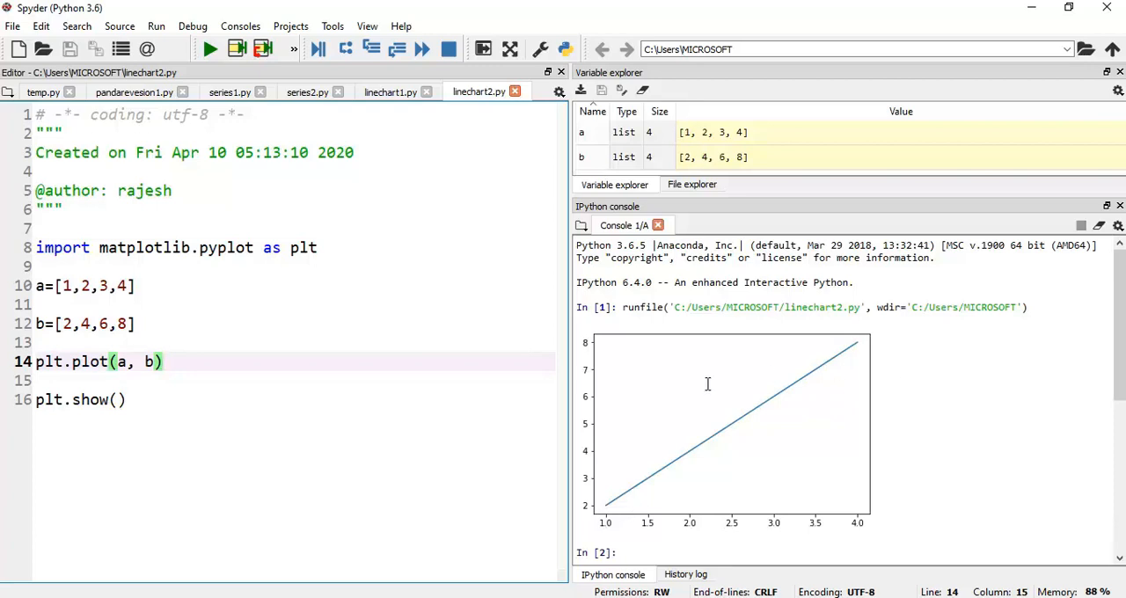
{"action": "mouse_move", "coordinate": [579, 422]}
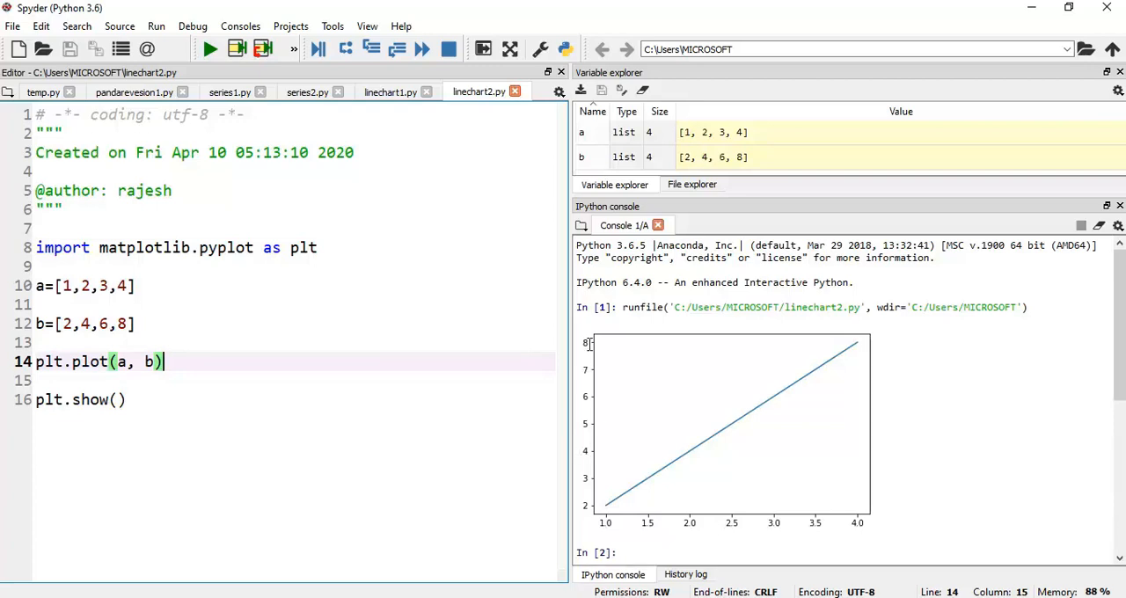
{"action": "mouse_move", "coordinate": [327, 348]}
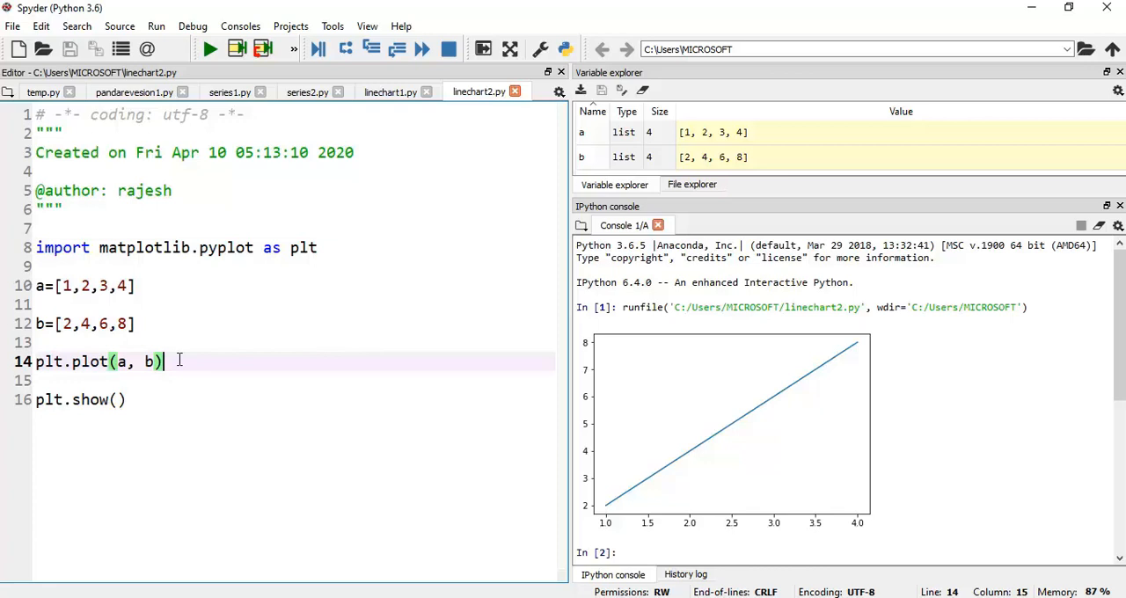
{"action": "mouse_move", "coordinate": [211, 391]}
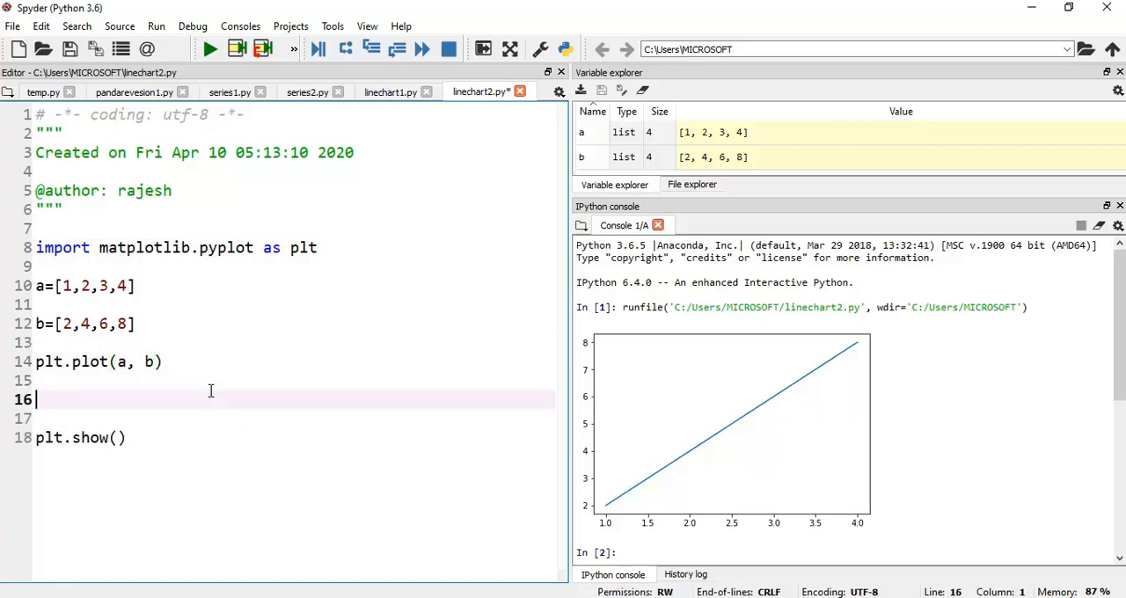
Step: Add plt.xlabel("Some Value") after the plot call
{"action": "type", "text": "plt"}
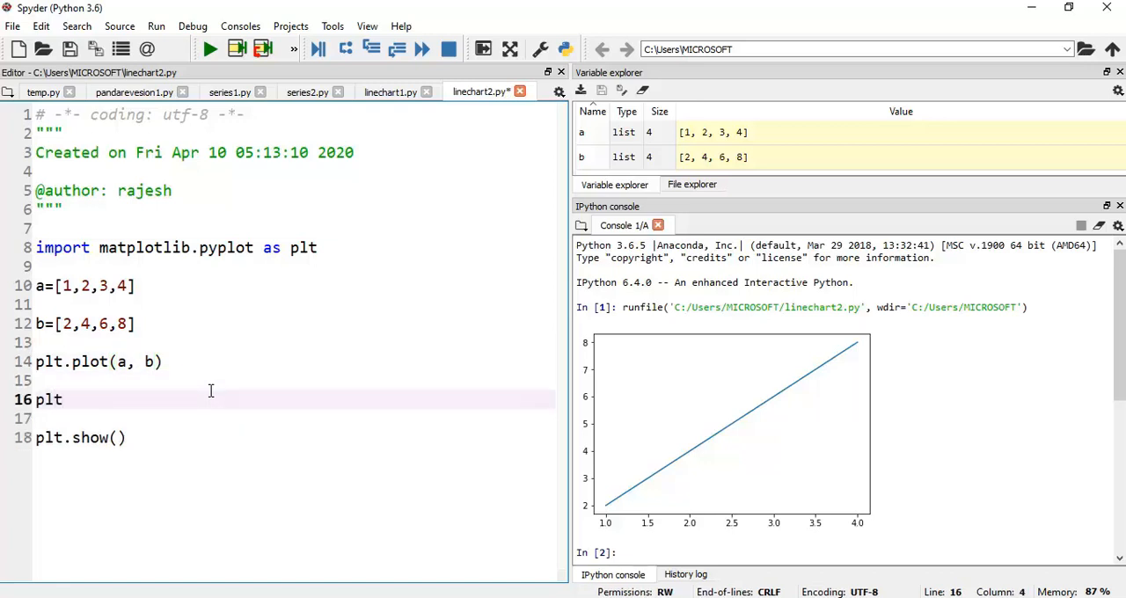
{"action": "type", "text": "."}
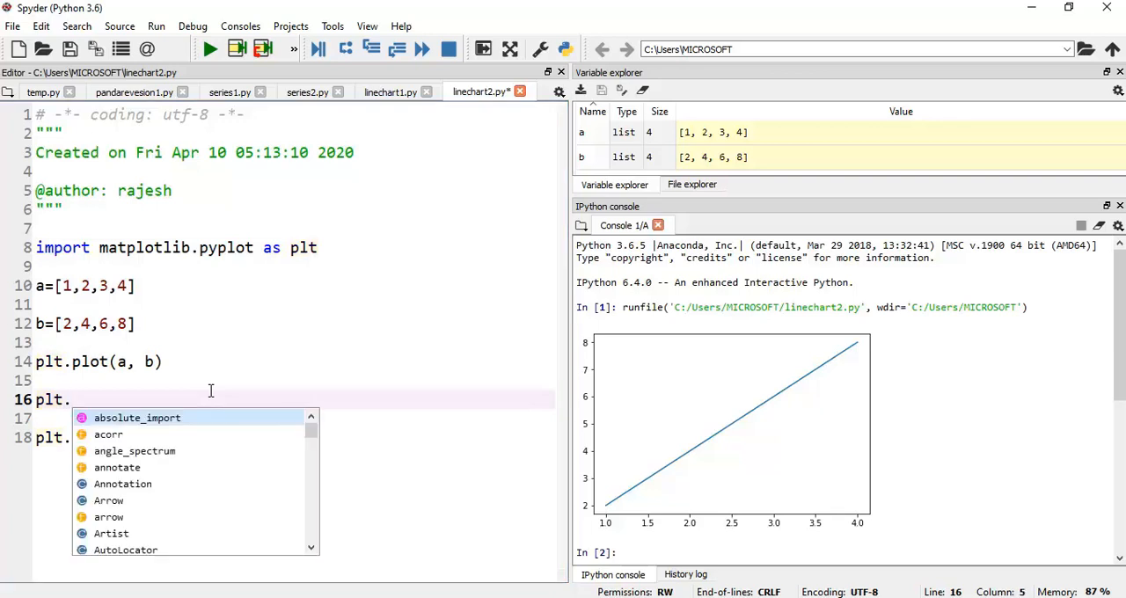
{"action": "type", "text": "xlabel("}
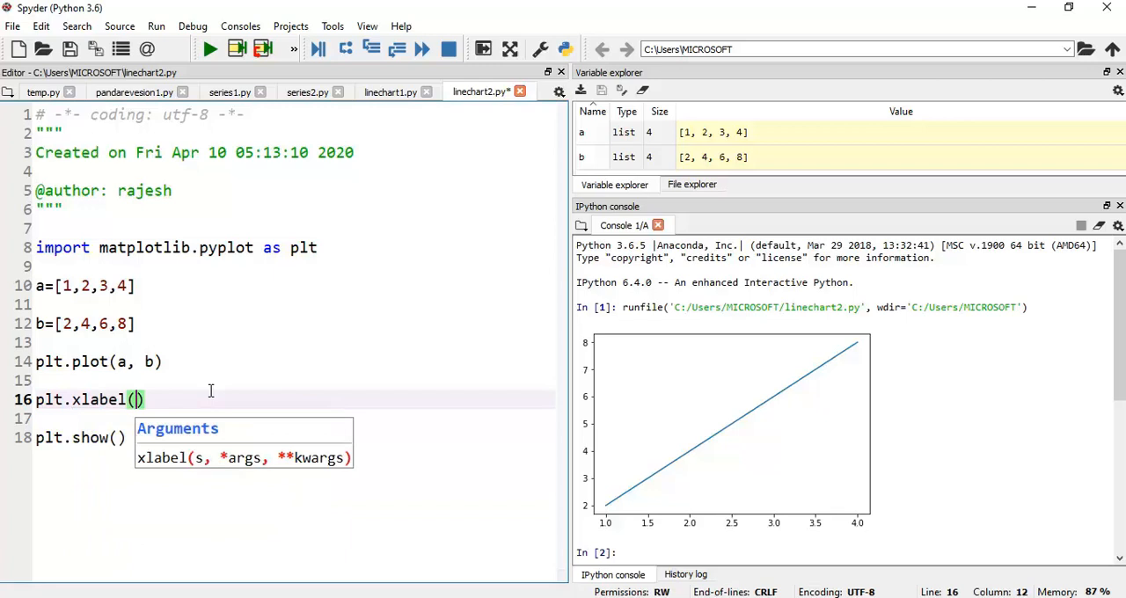
{"action": "type", "text": "\"Som"}
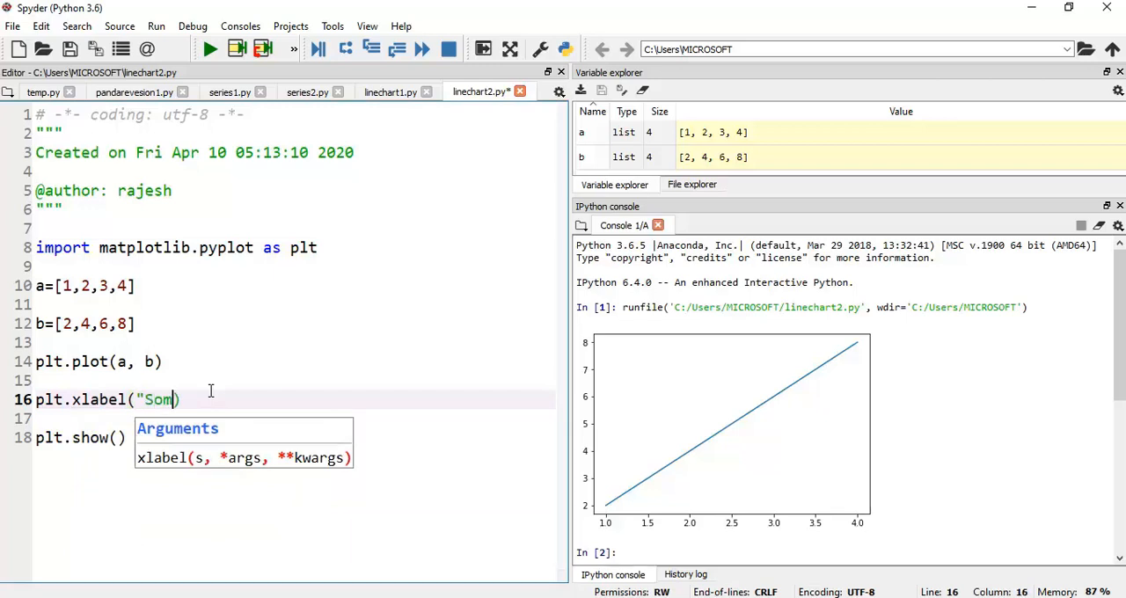
{"action": "type", "text": "e Value"}
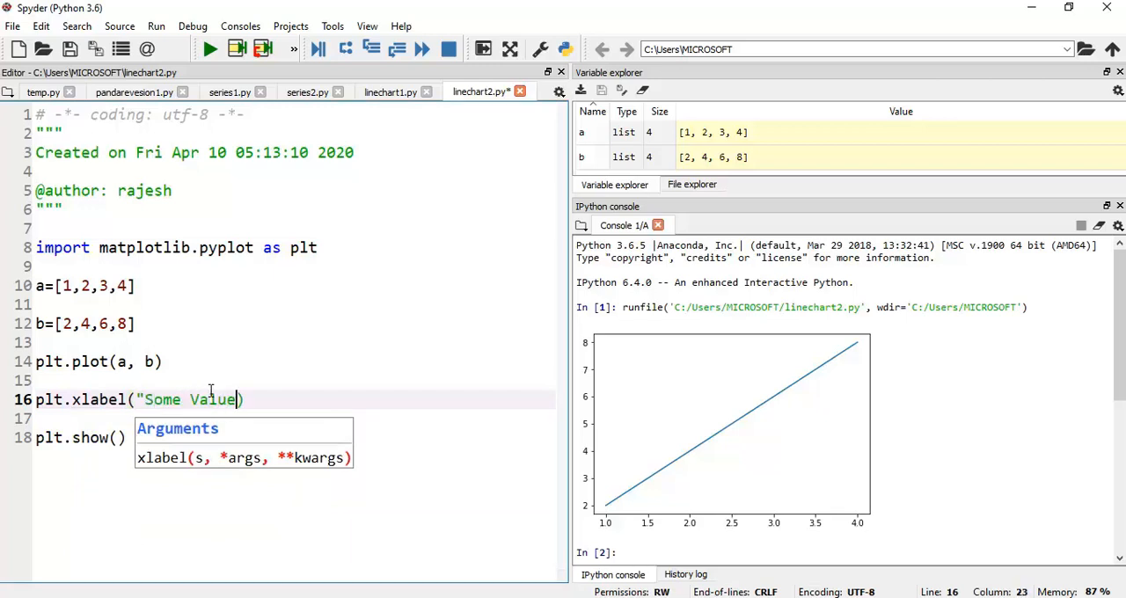
{"action": "type", "text": "\""}
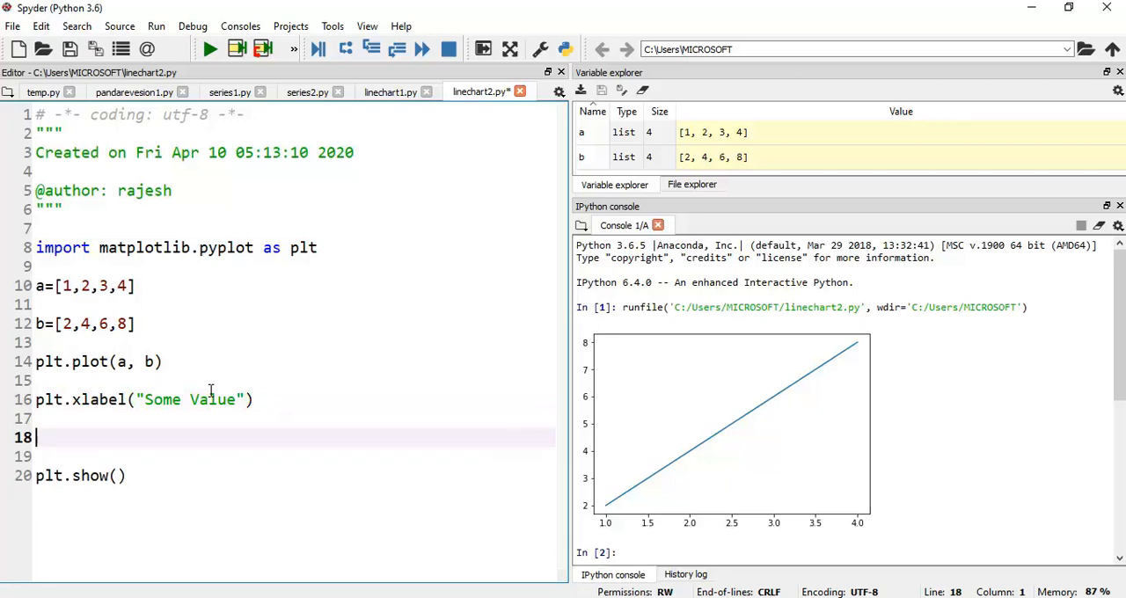
Step: Add plt.ylabel("Double Value") on the next line
{"action": "type", "text": "pl"}
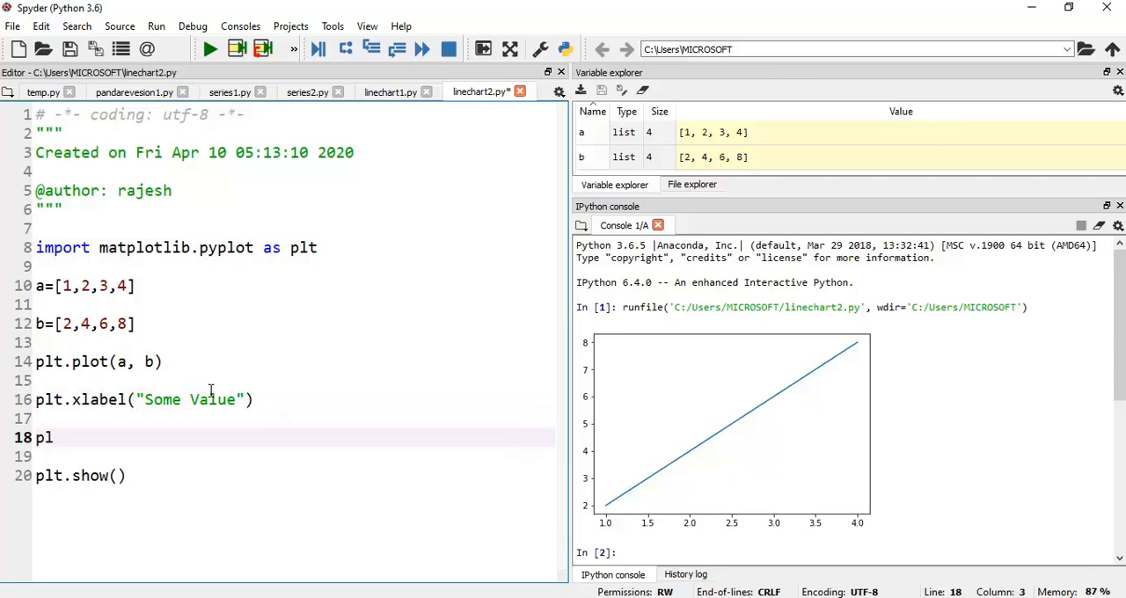
{"action": "type", "text": "ylabel("}
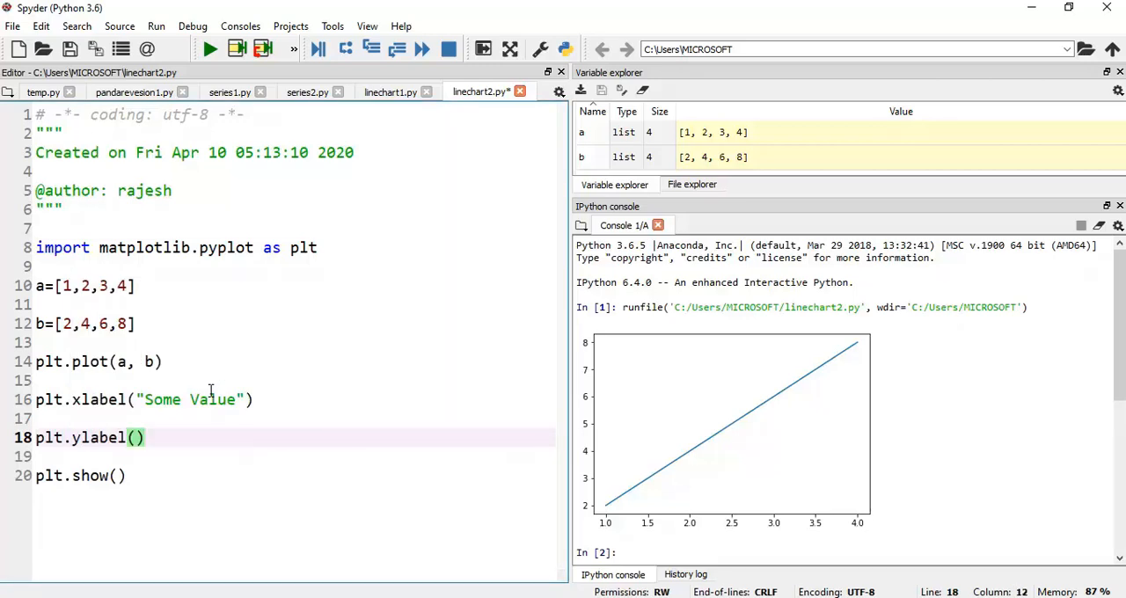
{"action": "type", "text": "Double"}
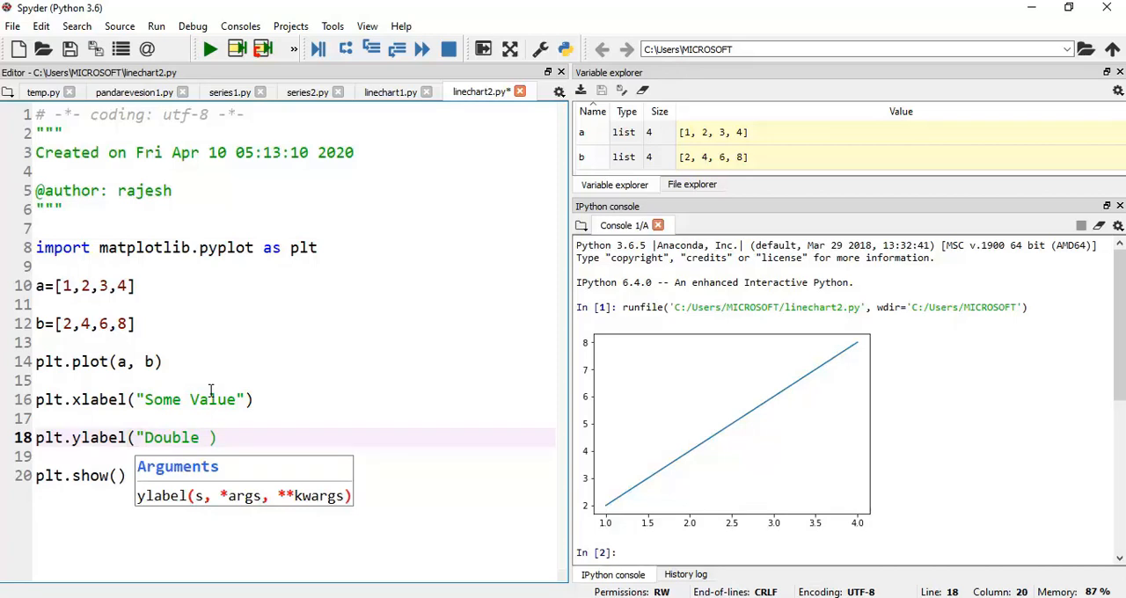
{"action": "type", "text": "Value\""}
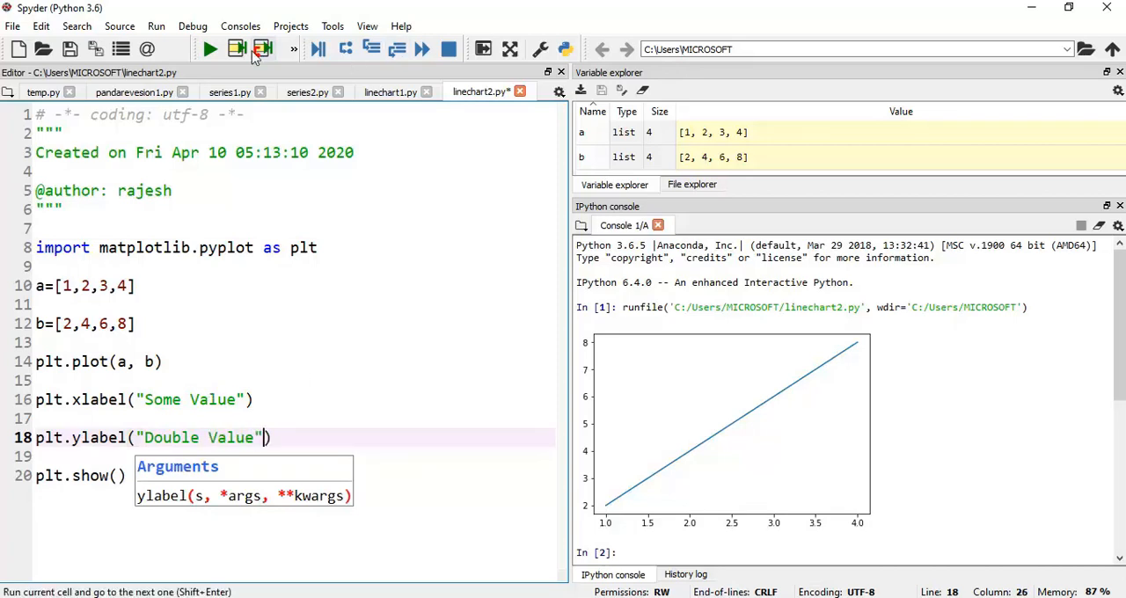
Step: Rerun the script to redraw the chart with the Some Value and Double Value labels
{"action": "left_click", "coordinate": [262, 49]}
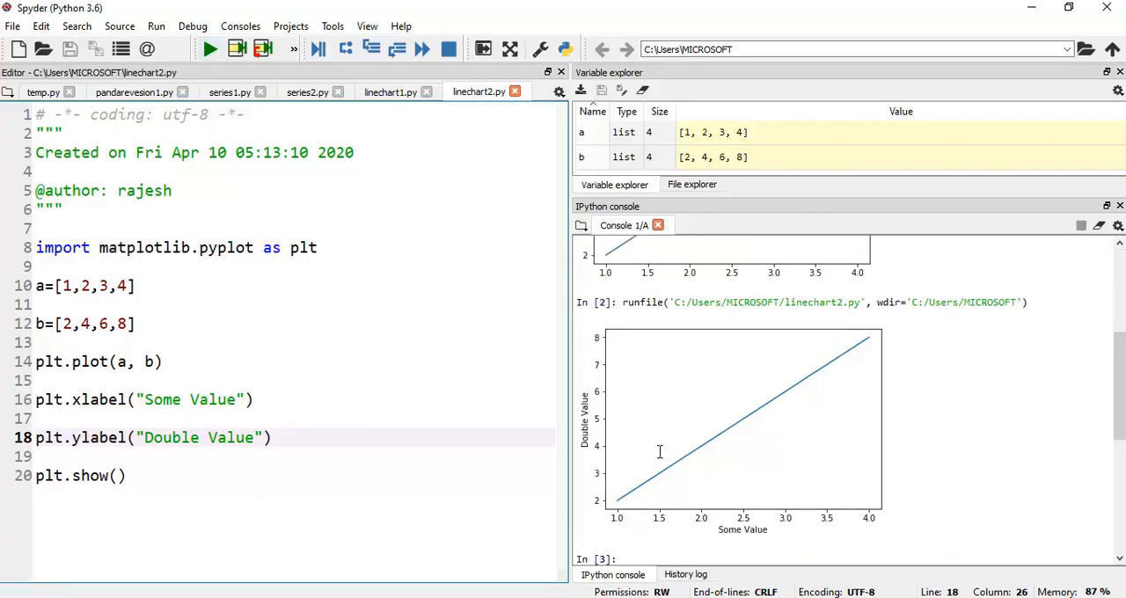
{"action": "mouse_move", "coordinate": [616, 480]}
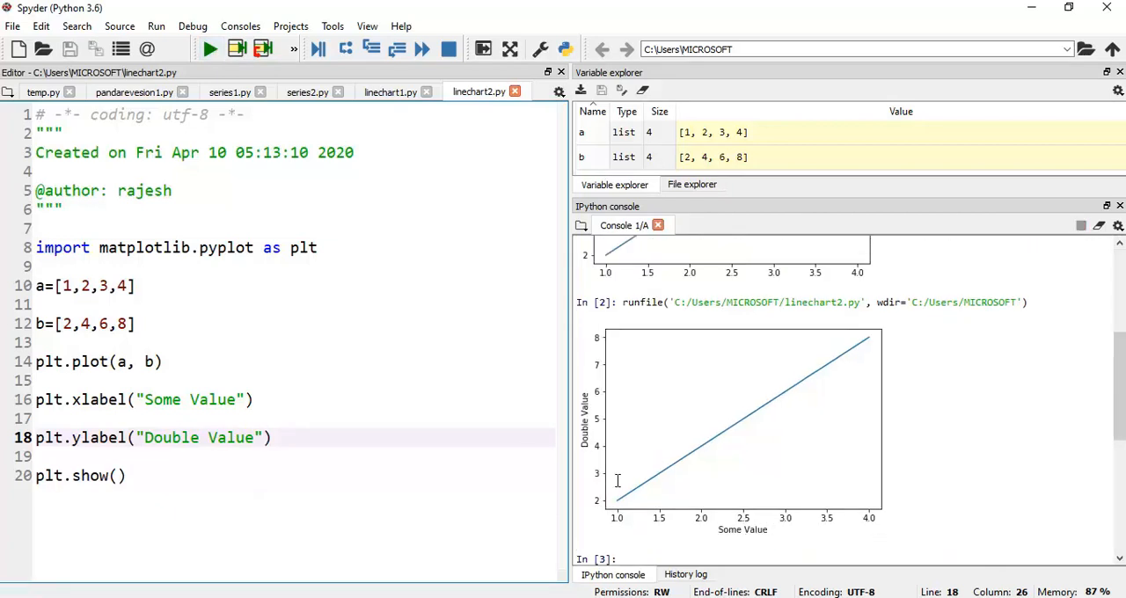
{"action": "mouse_move", "coordinate": [732, 320]}
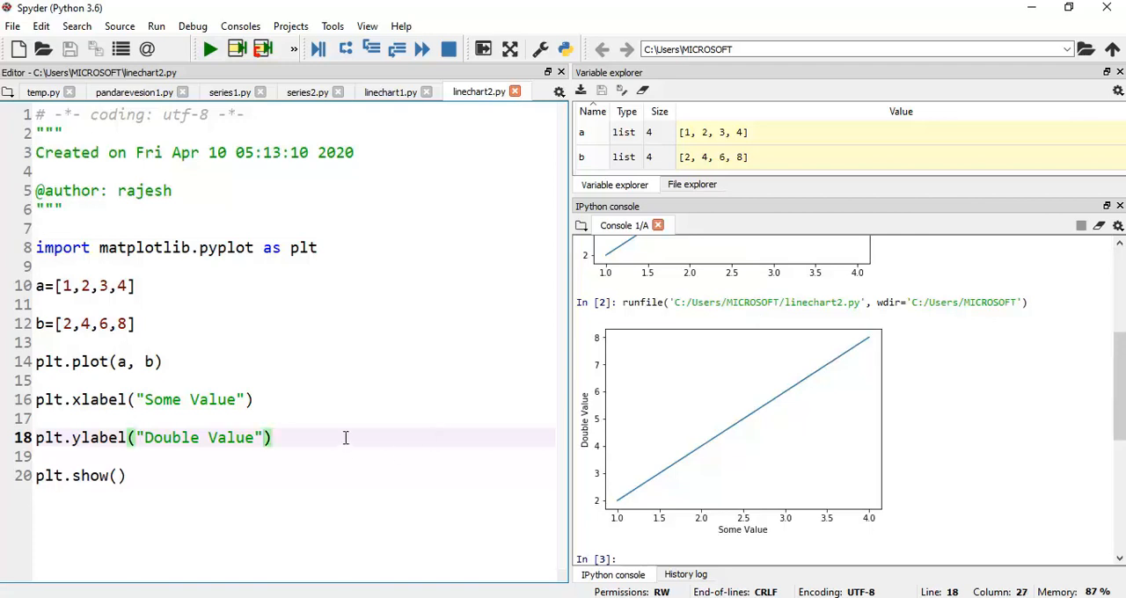
Step: Insert plt.title("Line Chart") on a new line before plt.show()
{"action": "key", "text": "enter"}
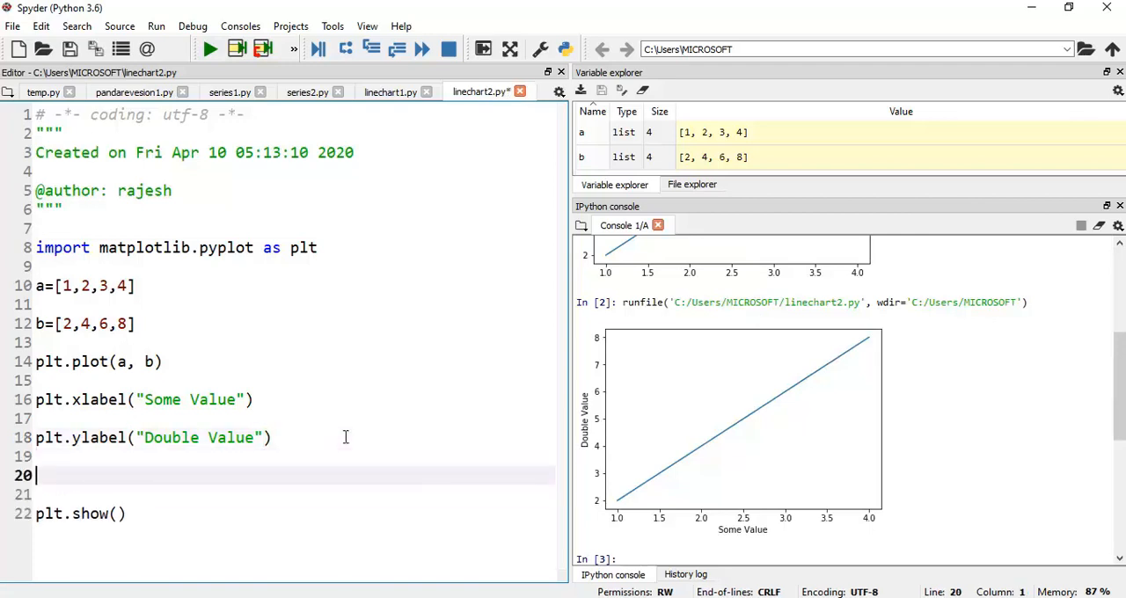
{"action": "type", "text": "plt"}
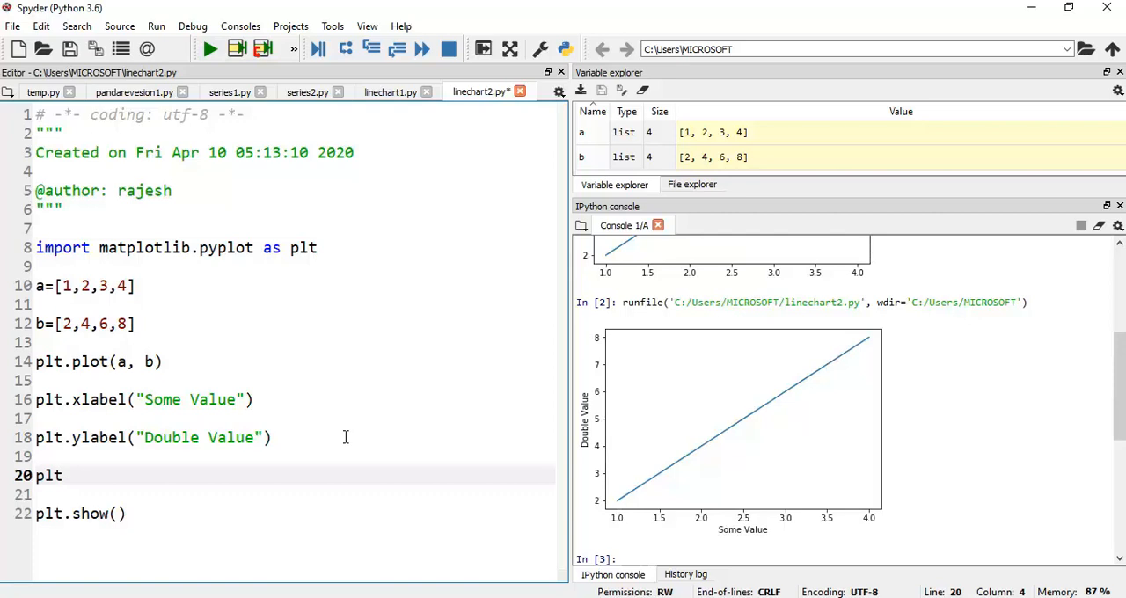
{"action": "type", "text": "."}
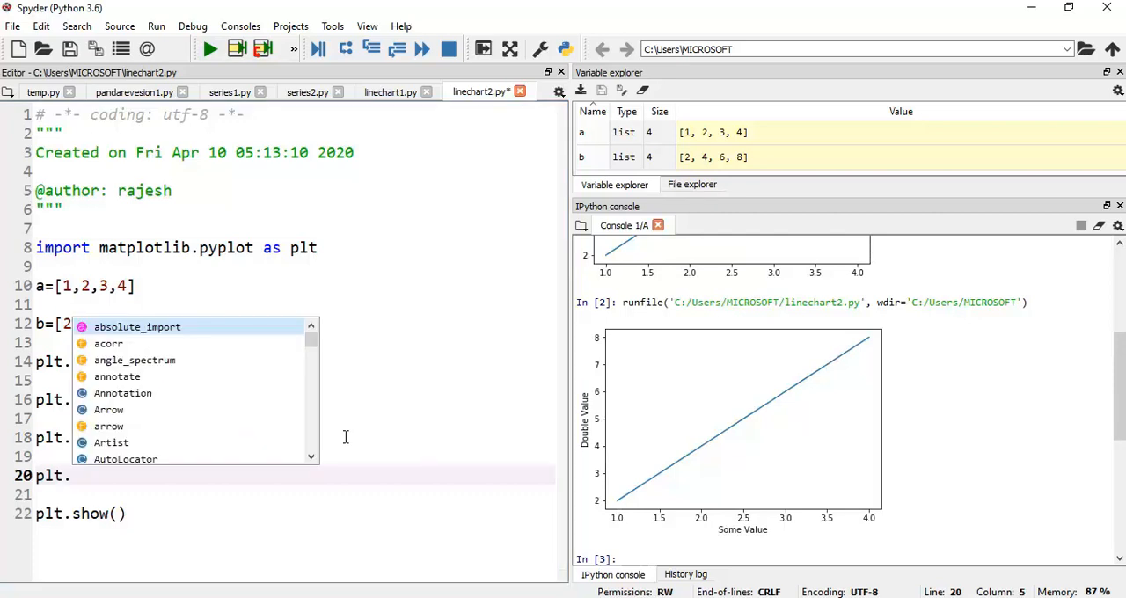
{"action": "type", "text": "title("}
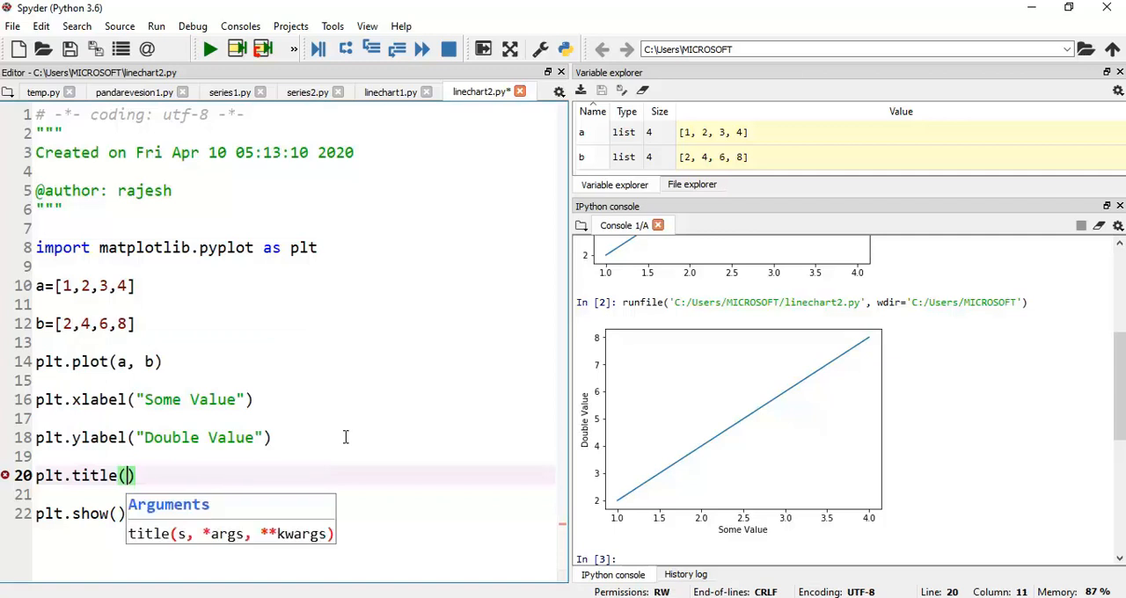
{"action": "type", "text": "Line"}
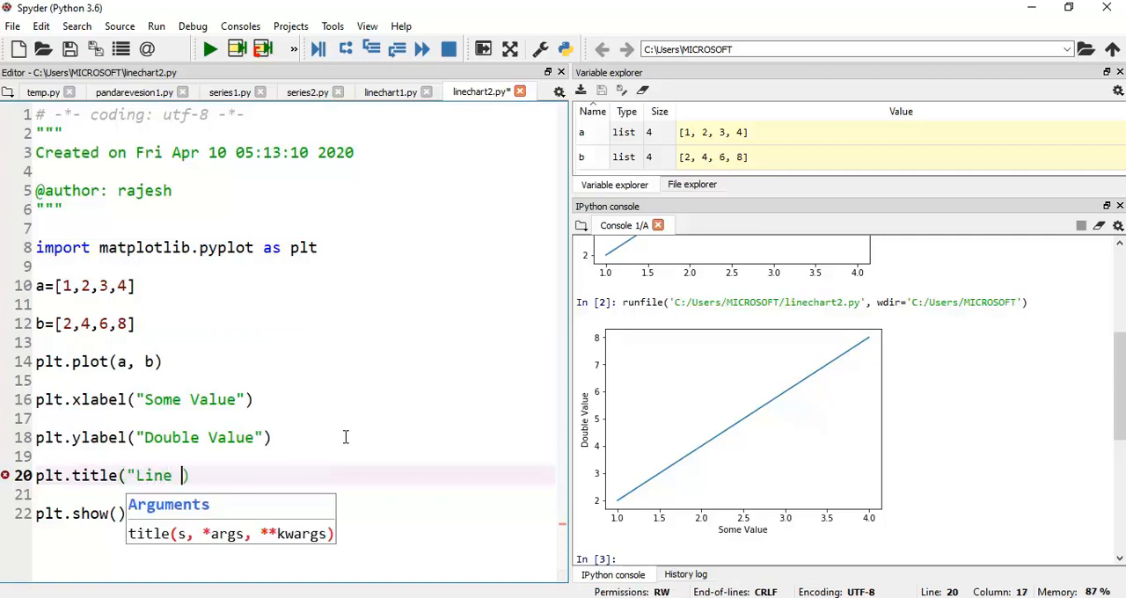
{"action": "type", "text": "Chart)"}
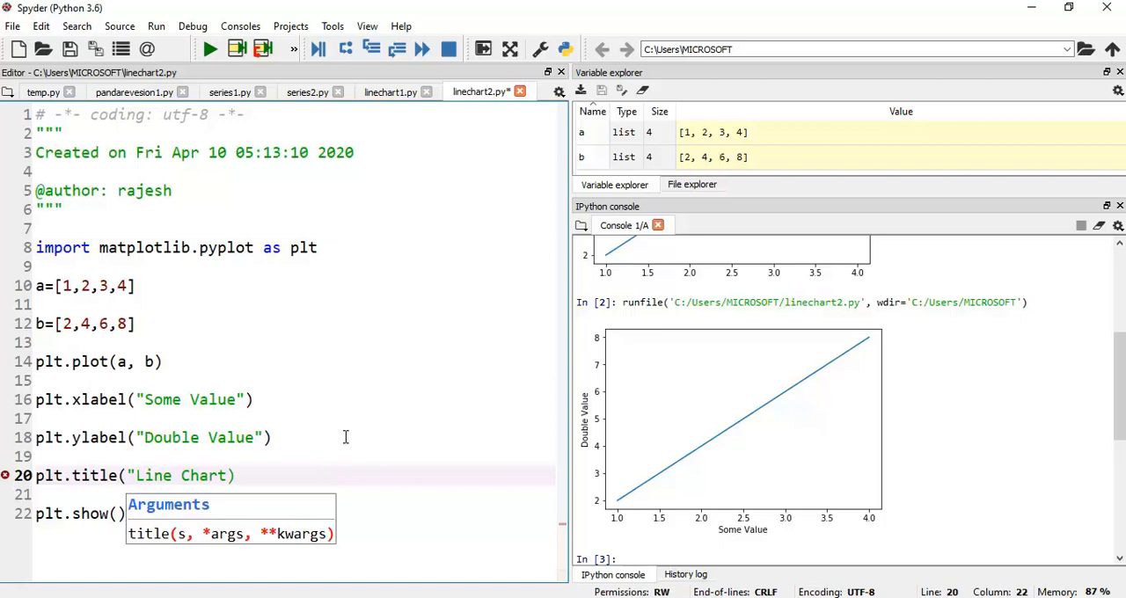
{"action": "type", "text": "\""}
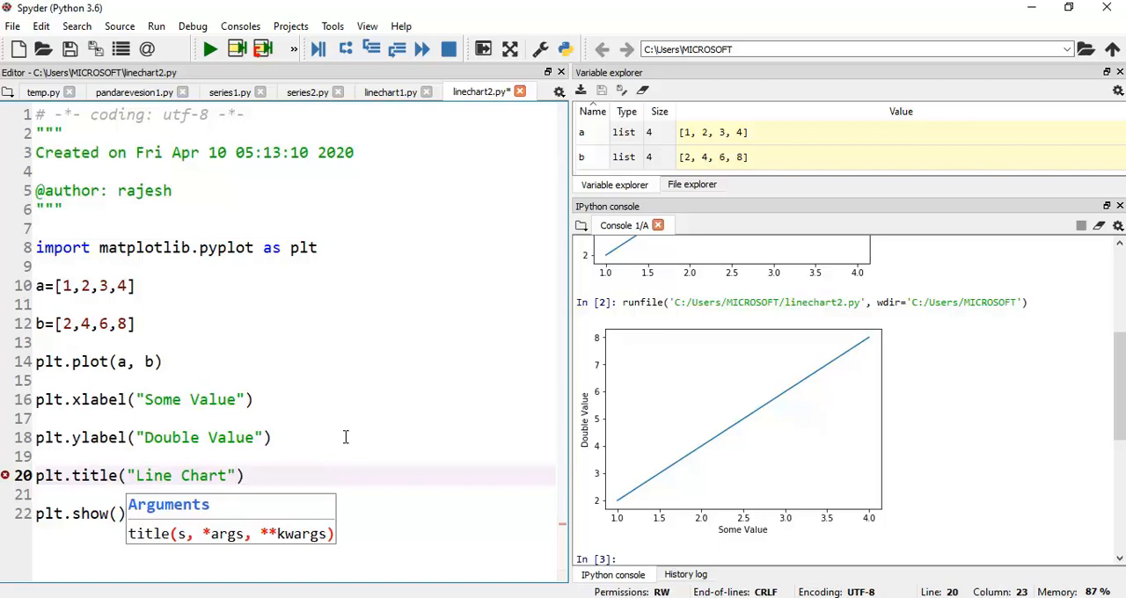
{"action": "mouse_move", "coordinate": [222, 77]}
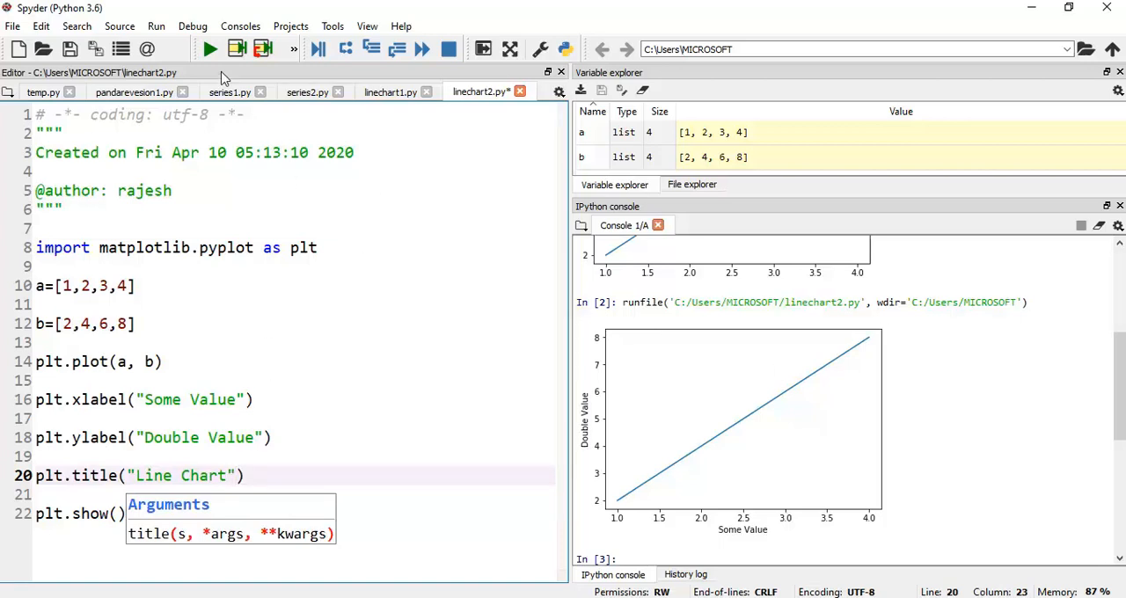
Step: Run linechart2.py to show the chart with the title 'Line Chart' above it
{"action": "left_click", "coordinate": [210, 50]}
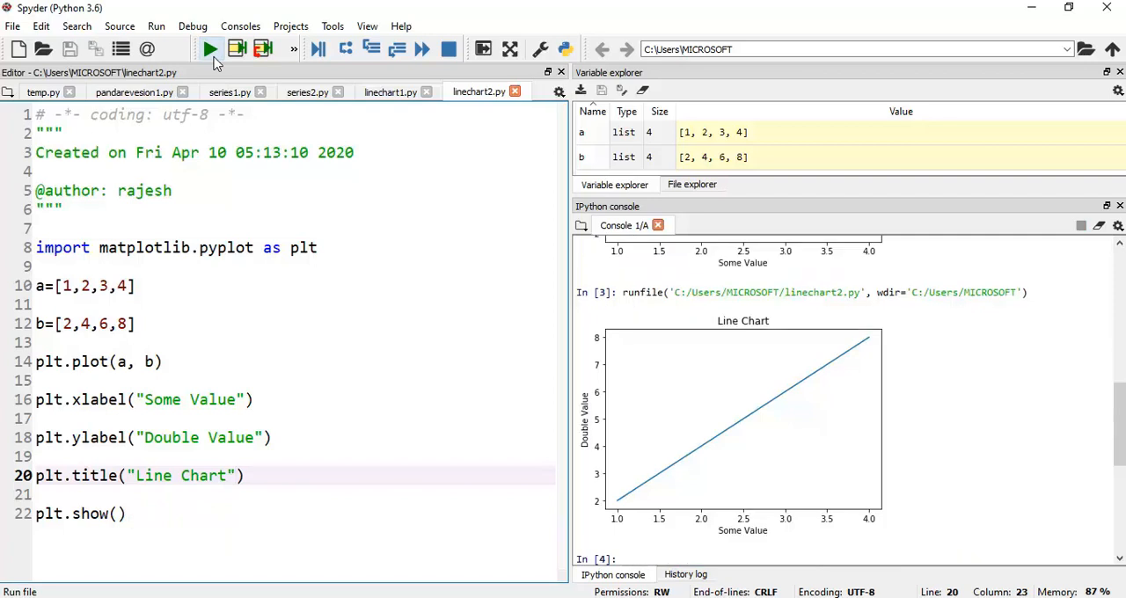
{"action": "mouse_move", "coordinate": [816, 335]}
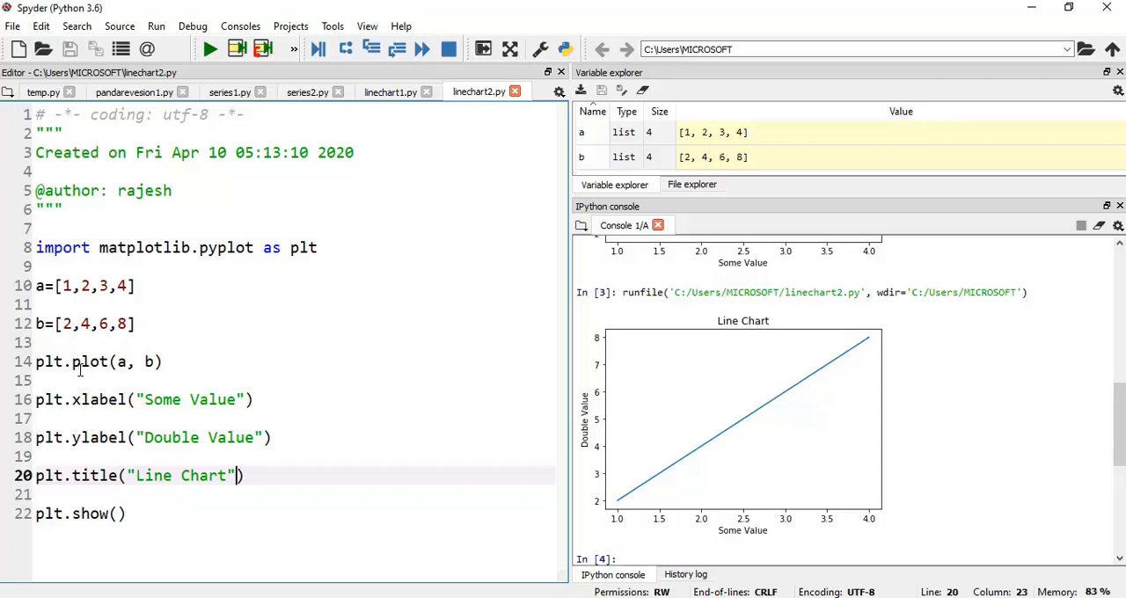
{"action": "mouse_move", "coordinate": [238, 356]}
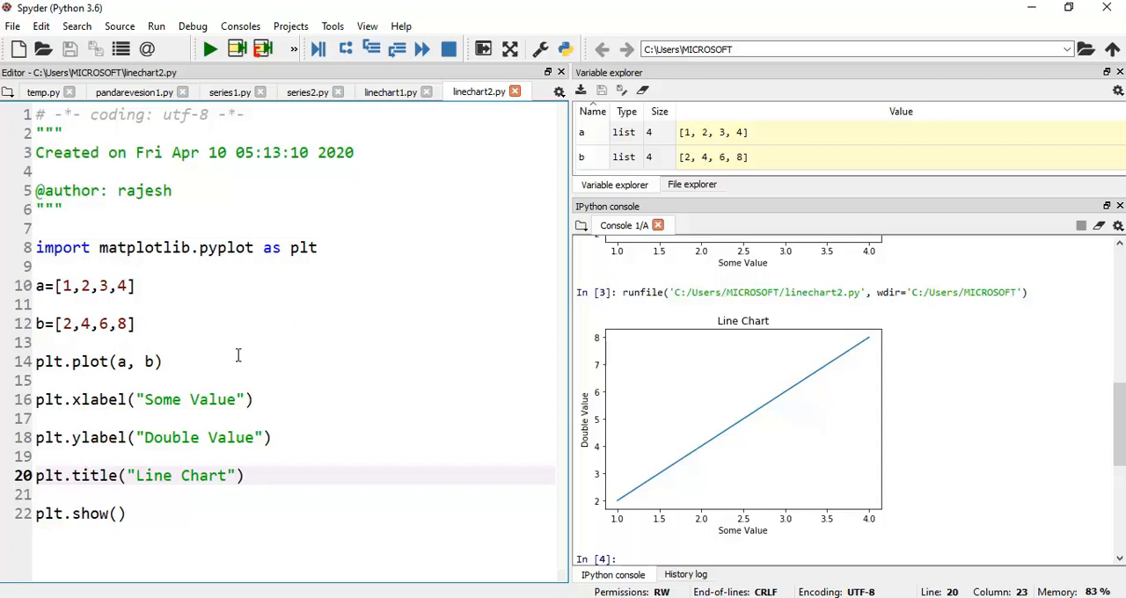